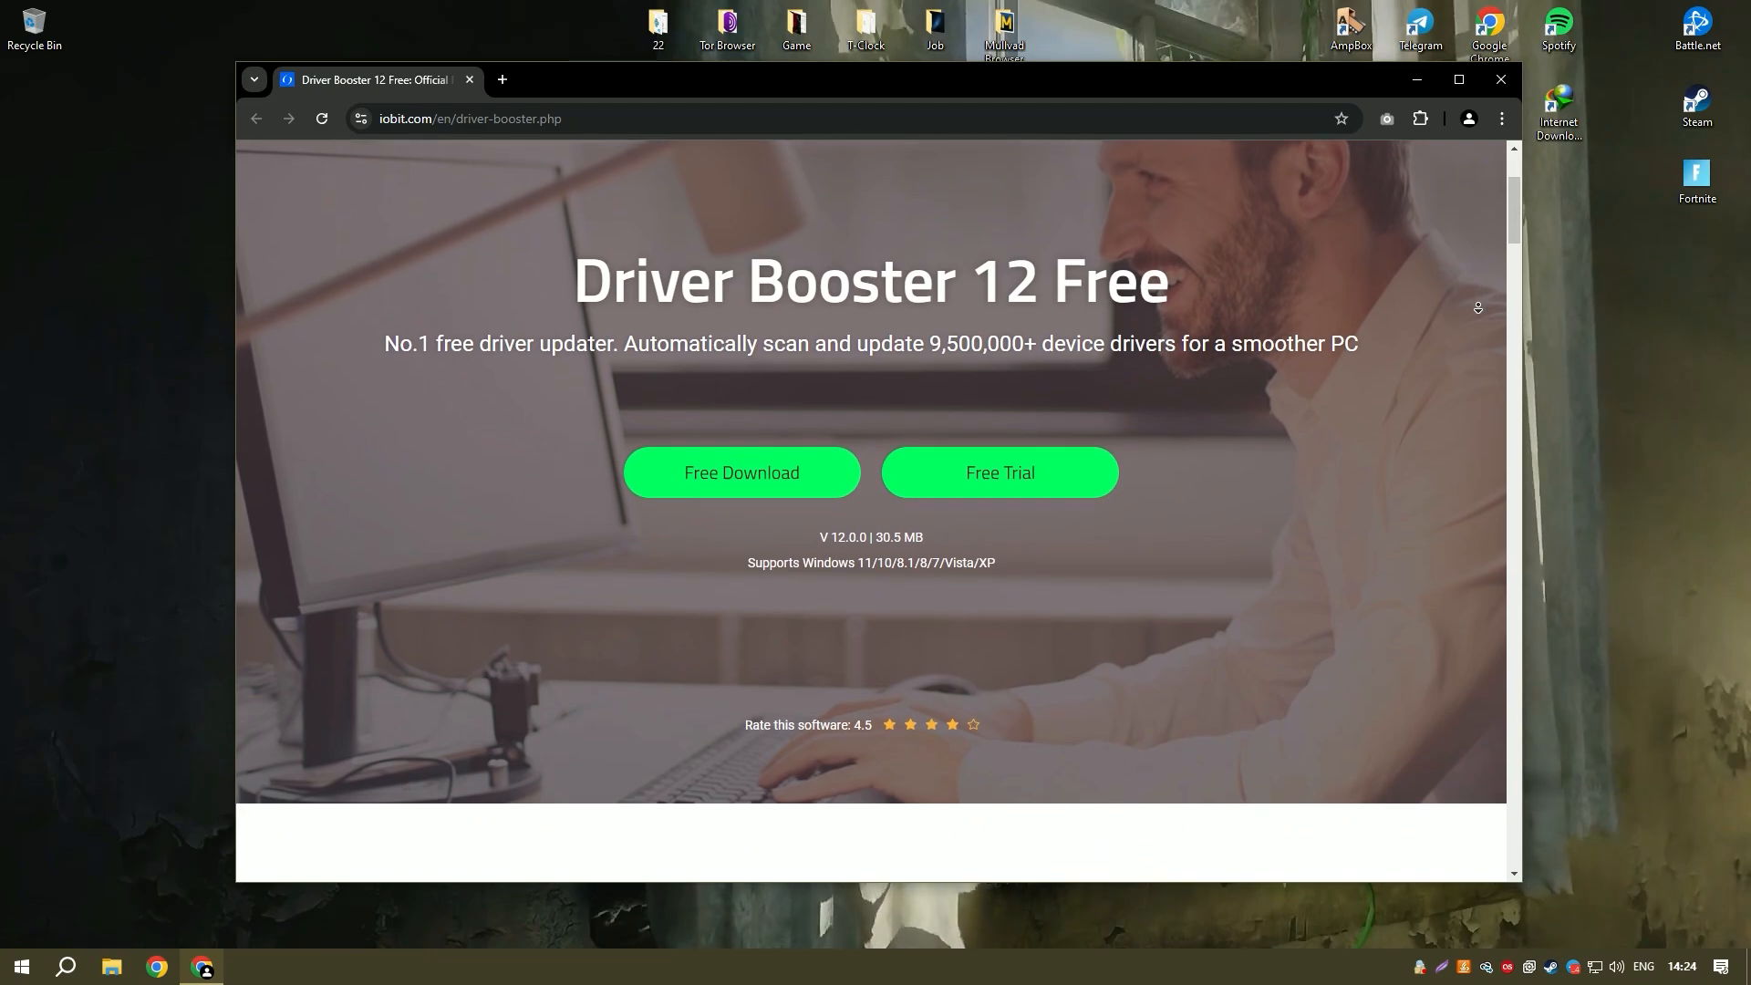
- Scroll through the Driver Booster 12 page and start its Free Download
scroll(down, 3)
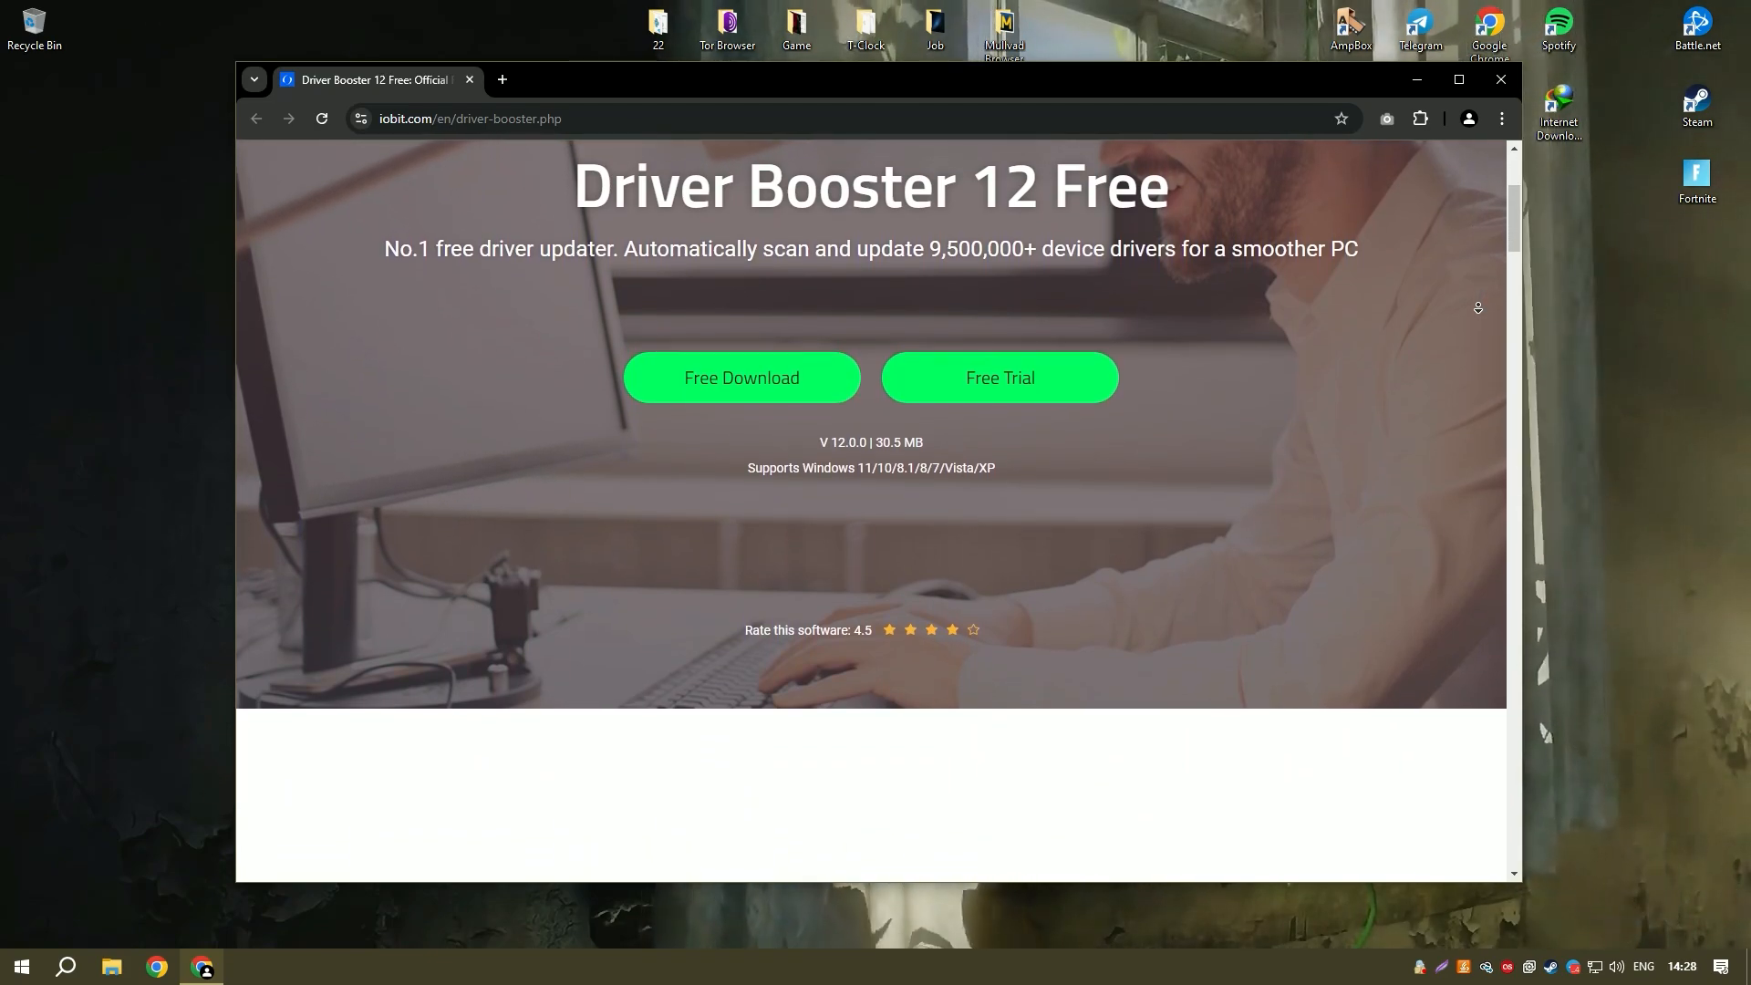
scroll(down, 3)
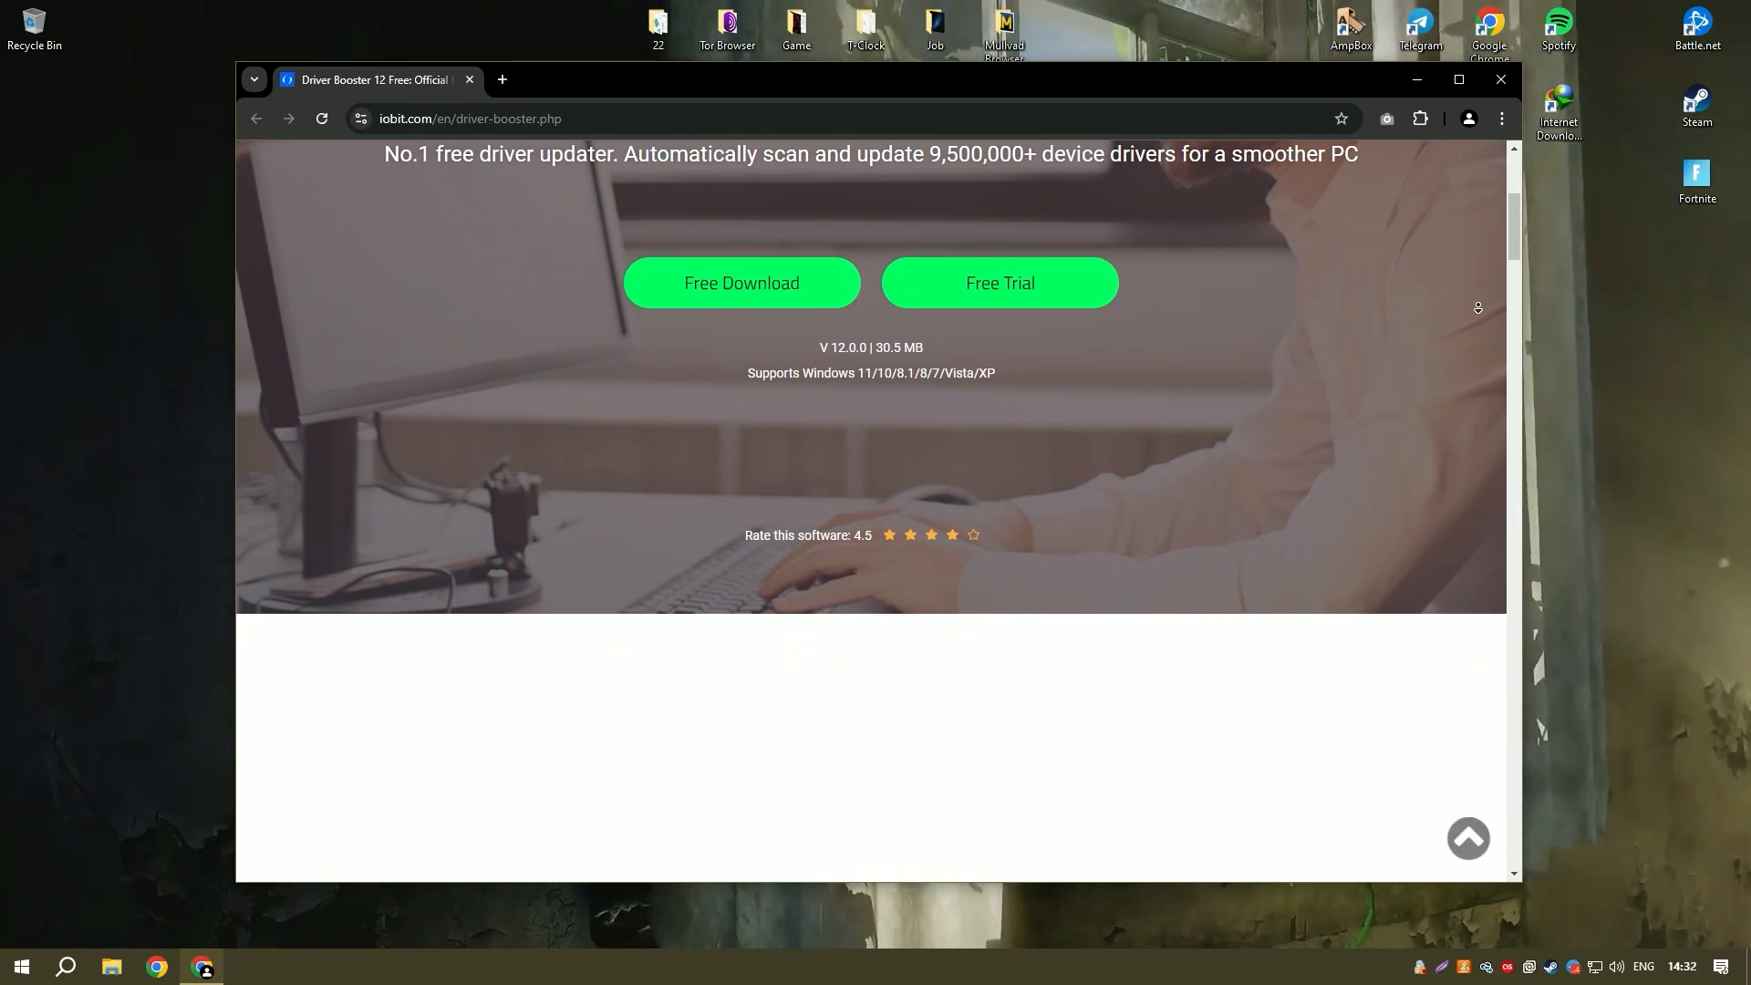
scroll(down, 3)
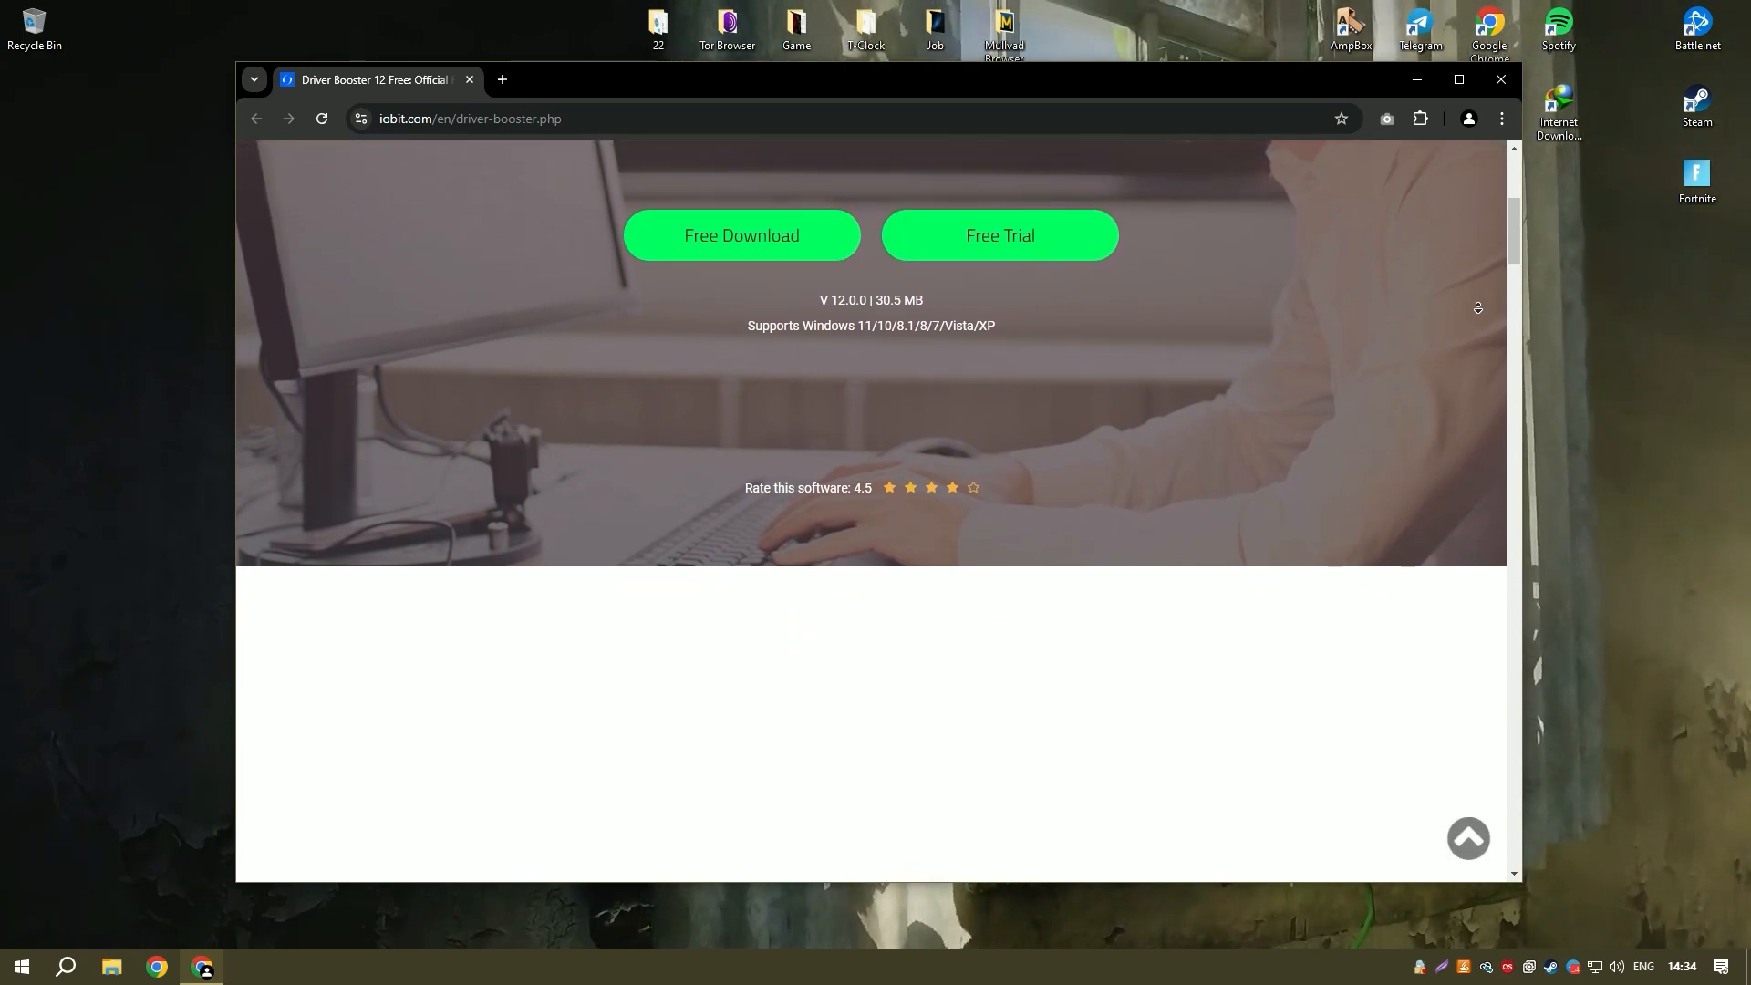
scroll(down, 3)
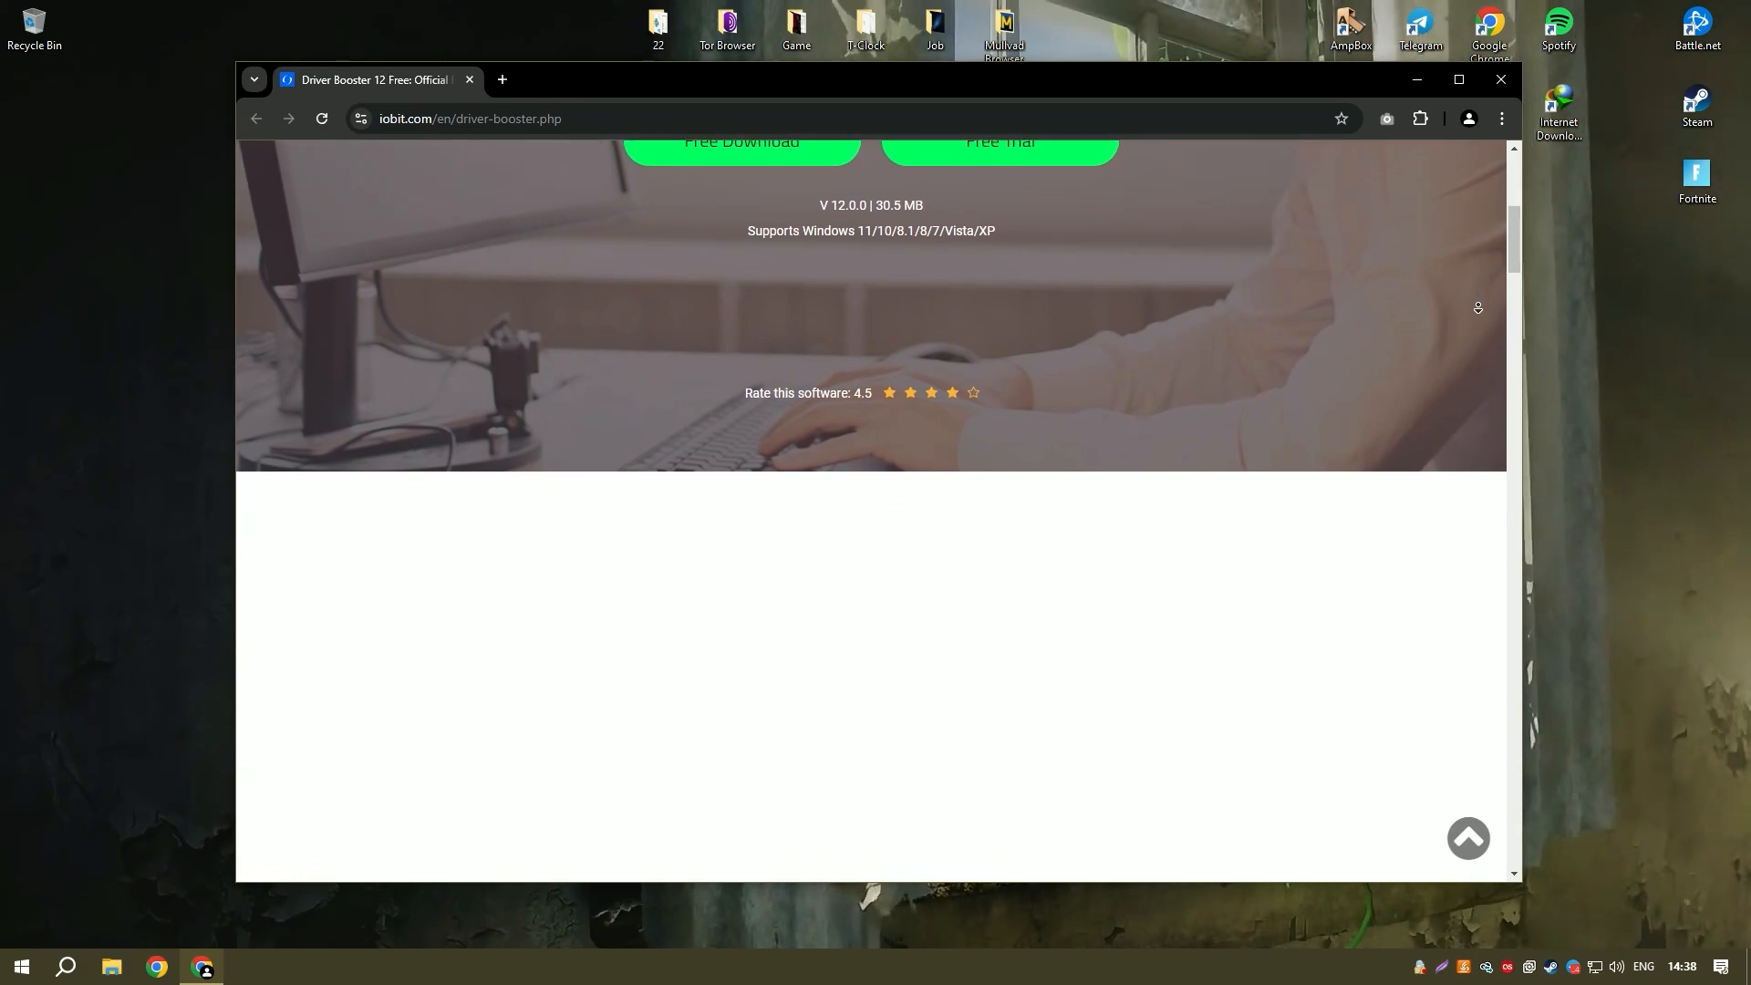
scroll(down, 3)
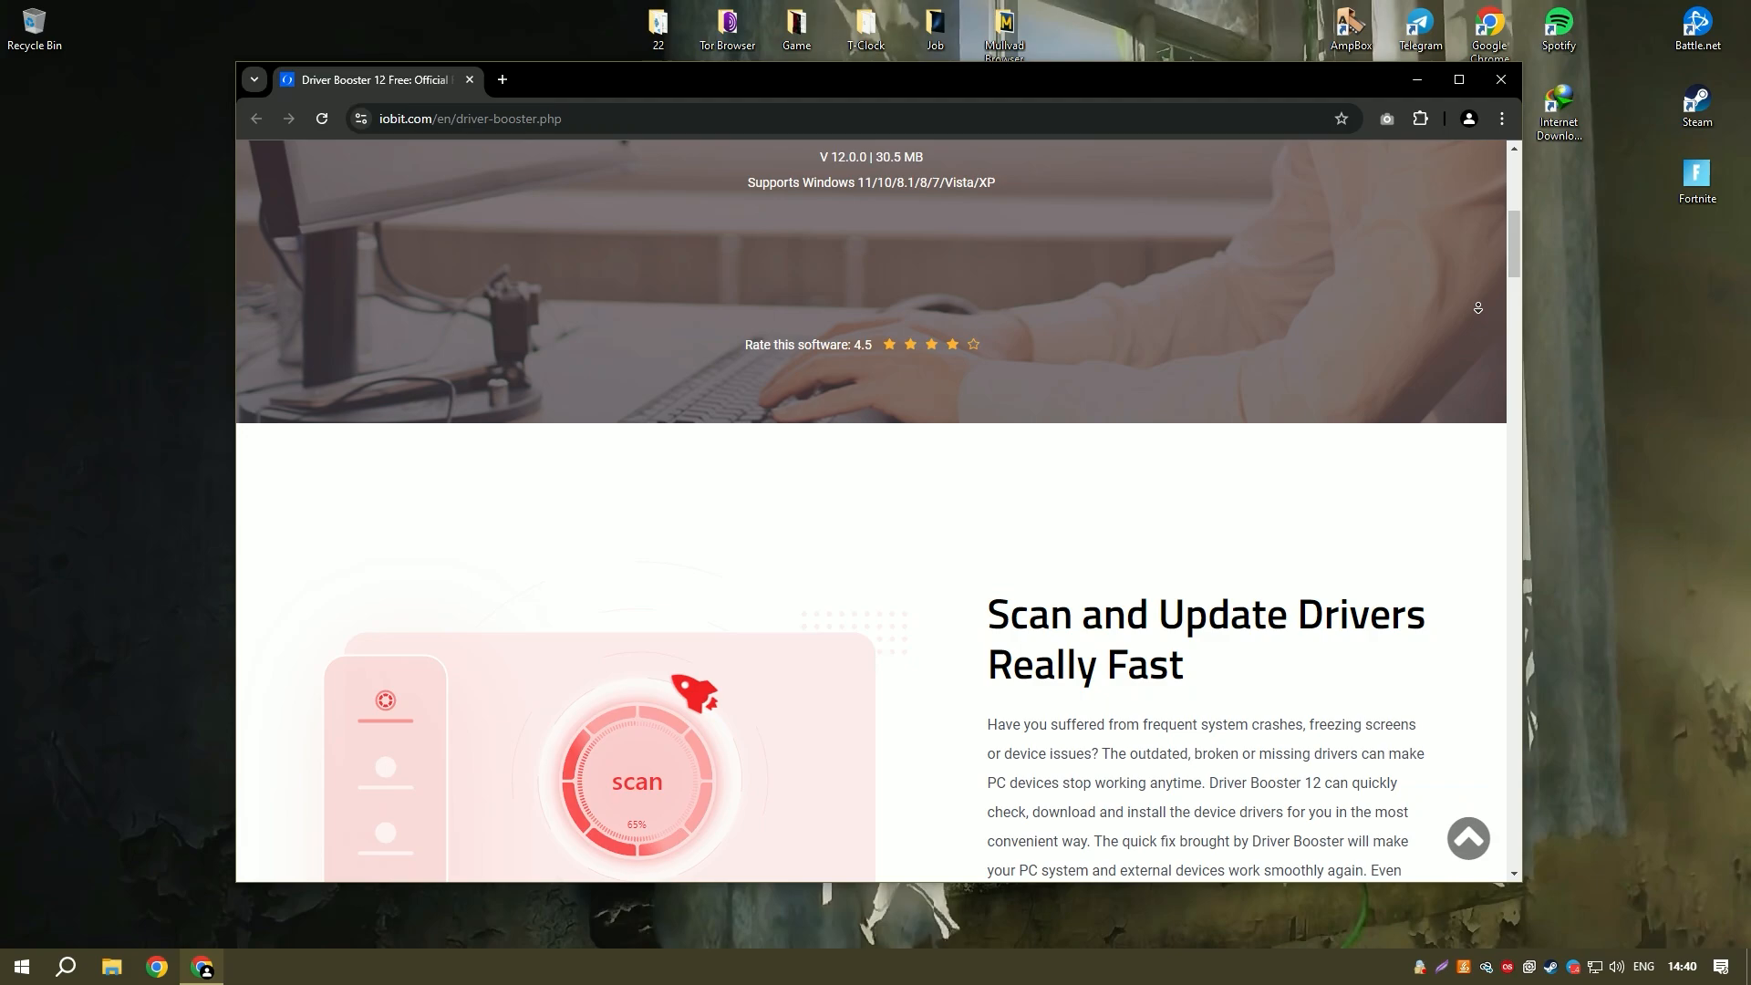
scroll(down, 3)
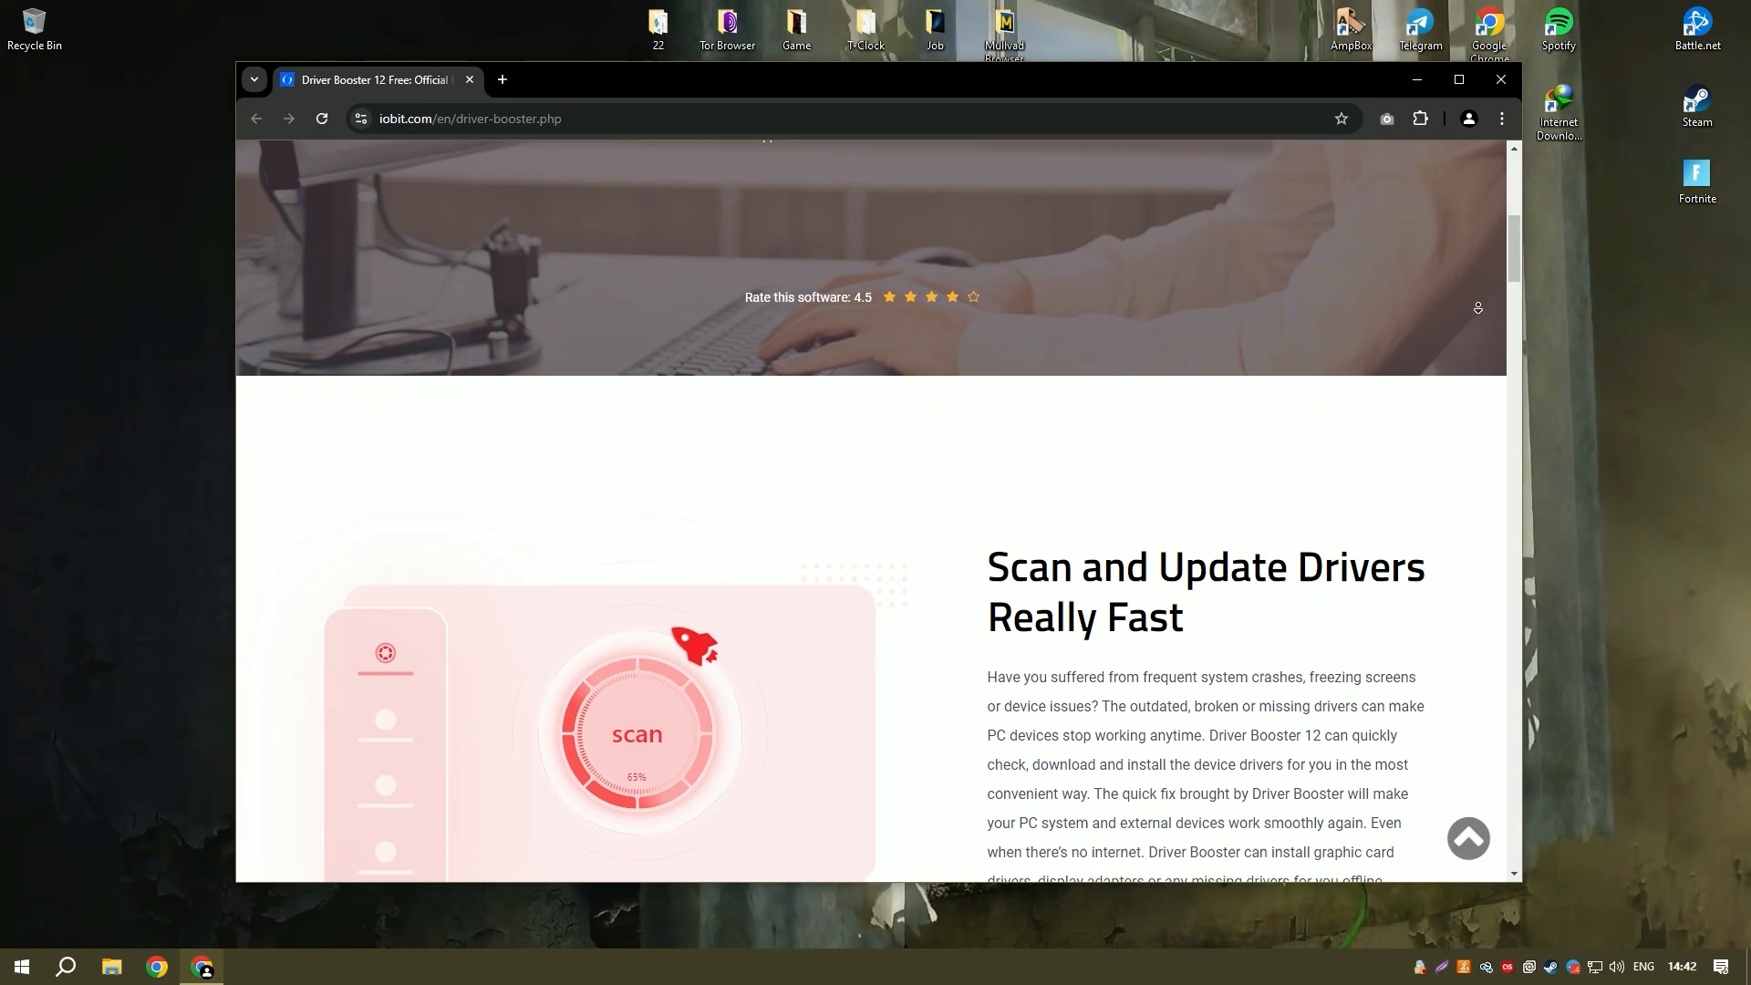
scroll(down, 3)
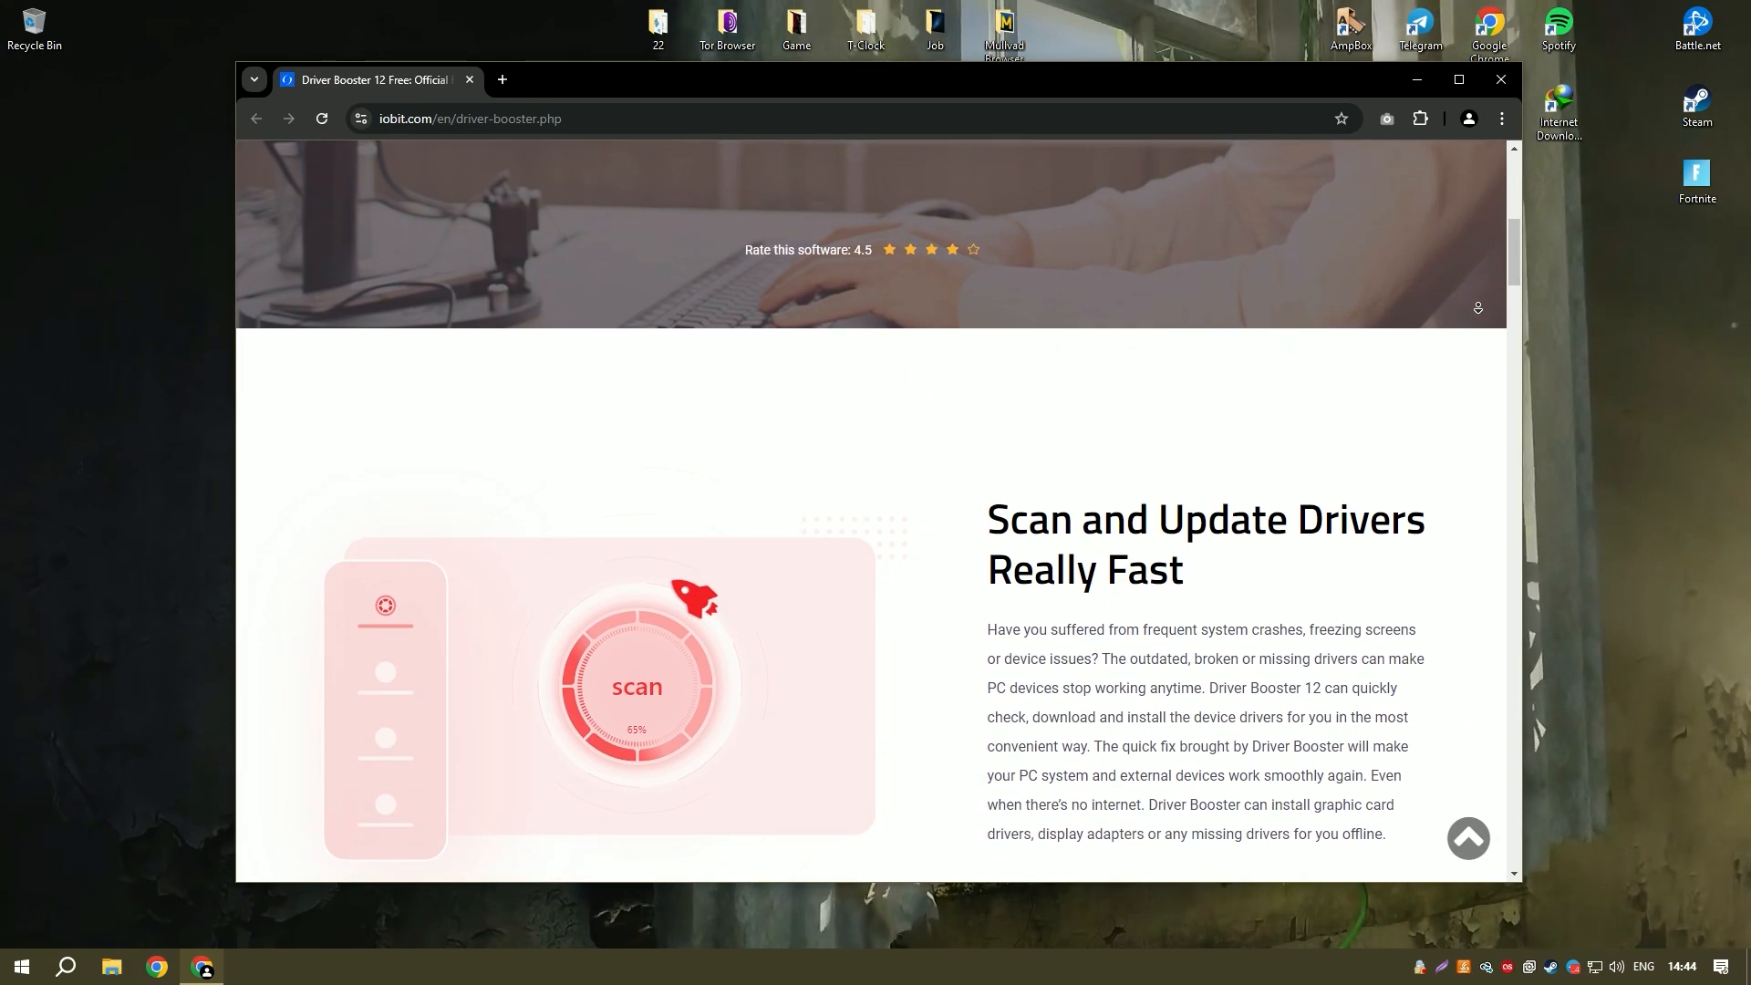
scroll(down, 3)
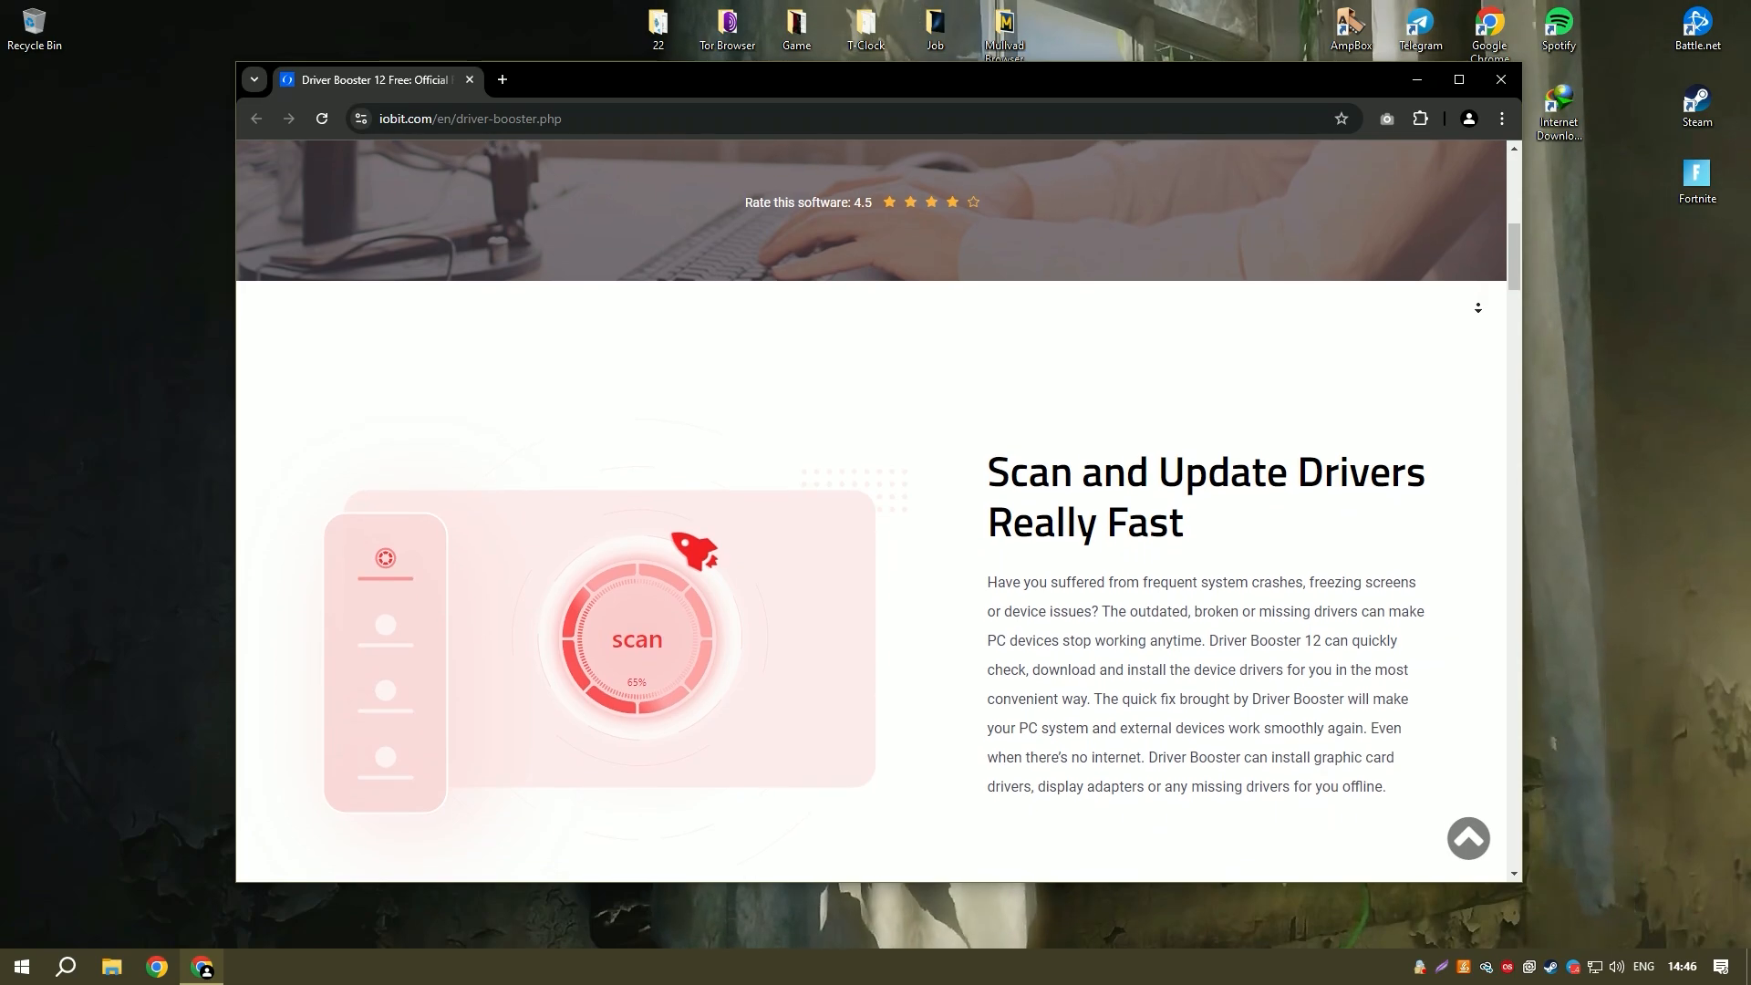
scroll(down, 3)
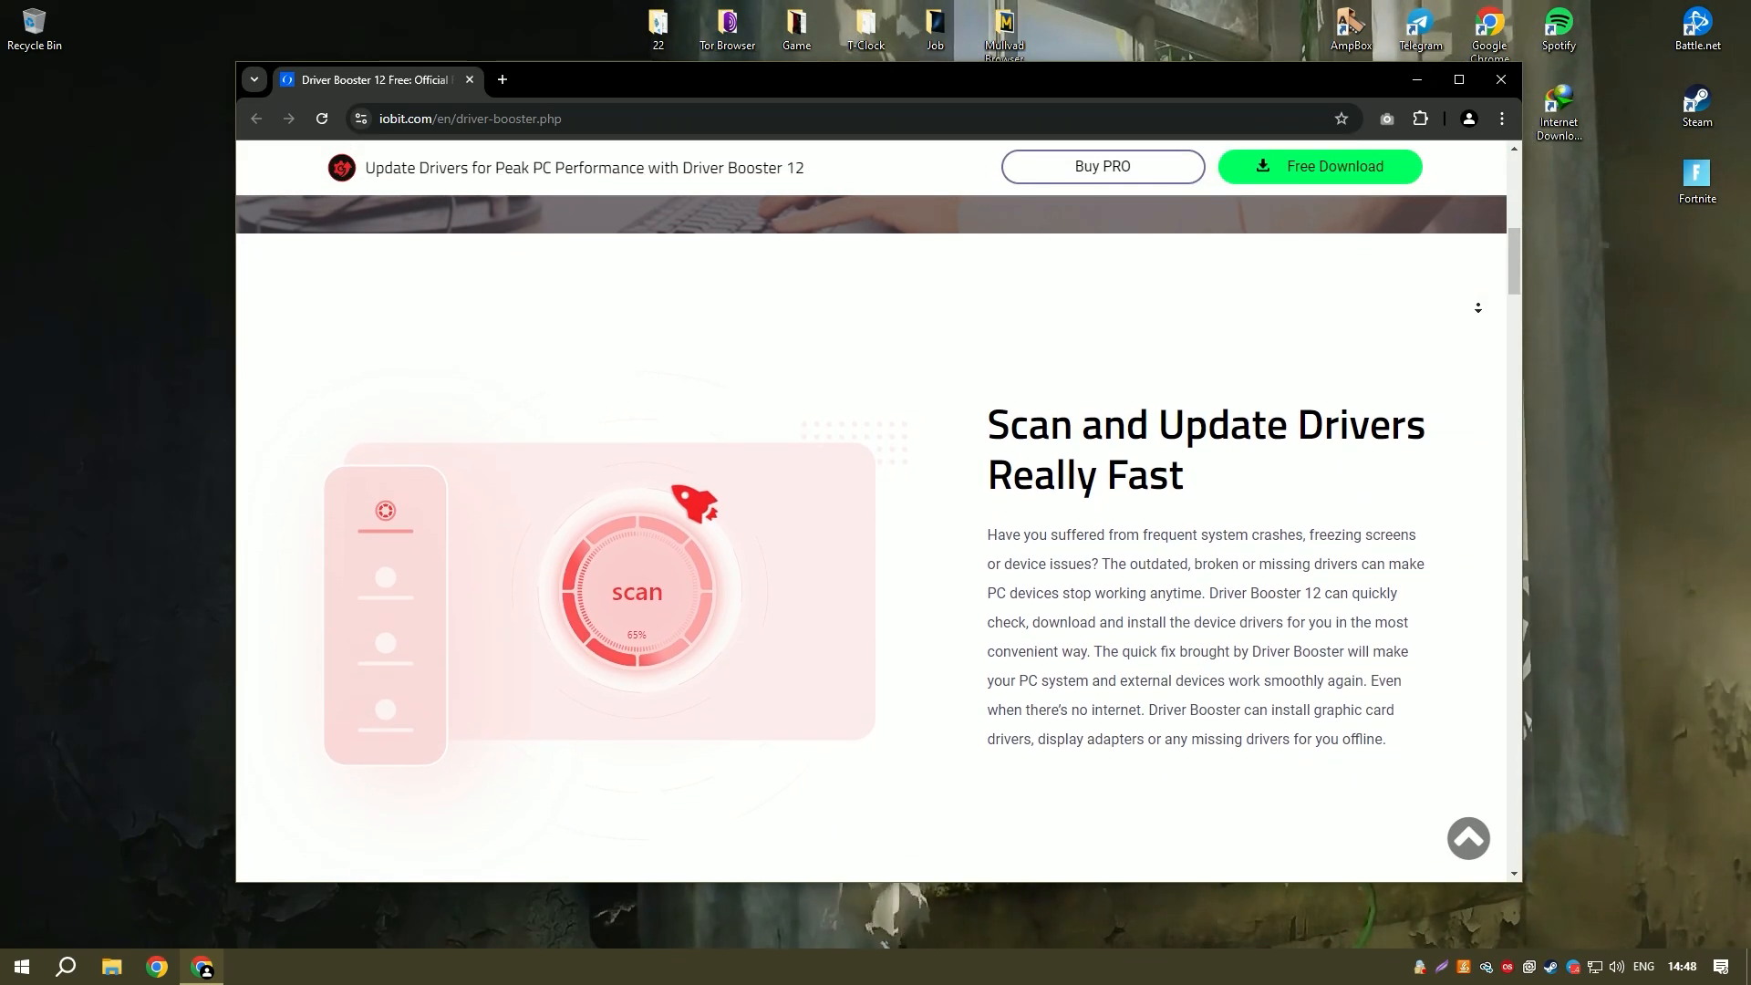
scroll(down, 3)
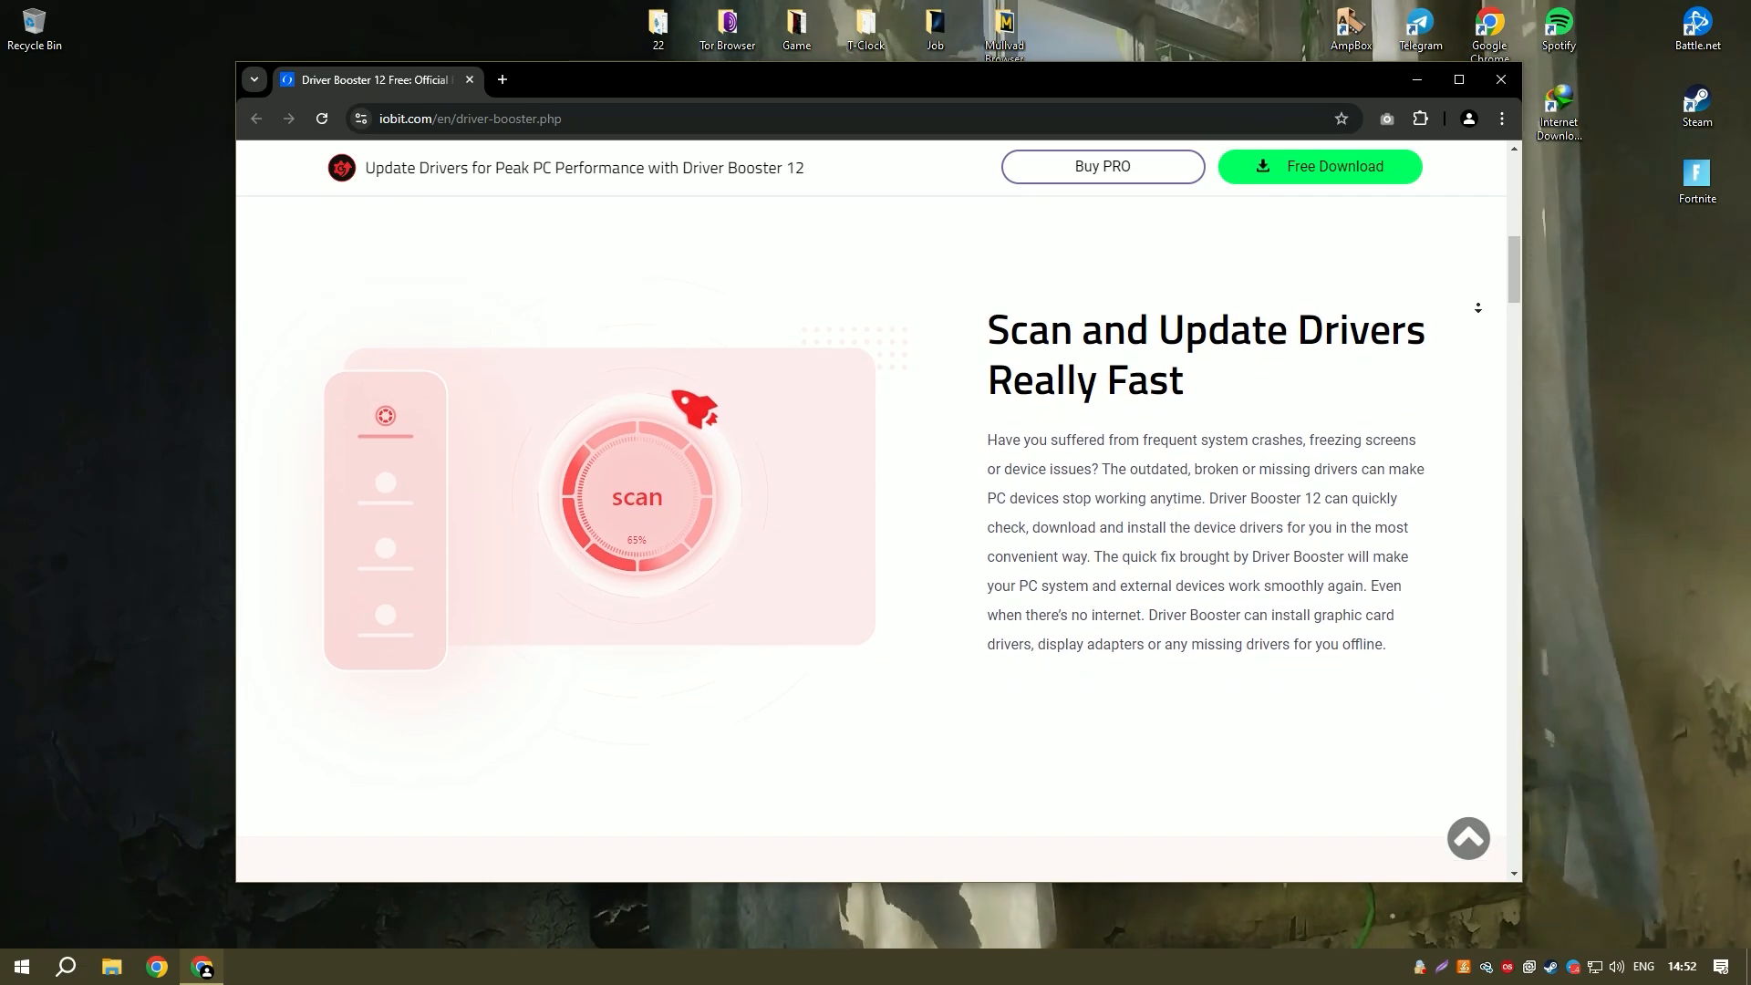
scroll(down, 3)
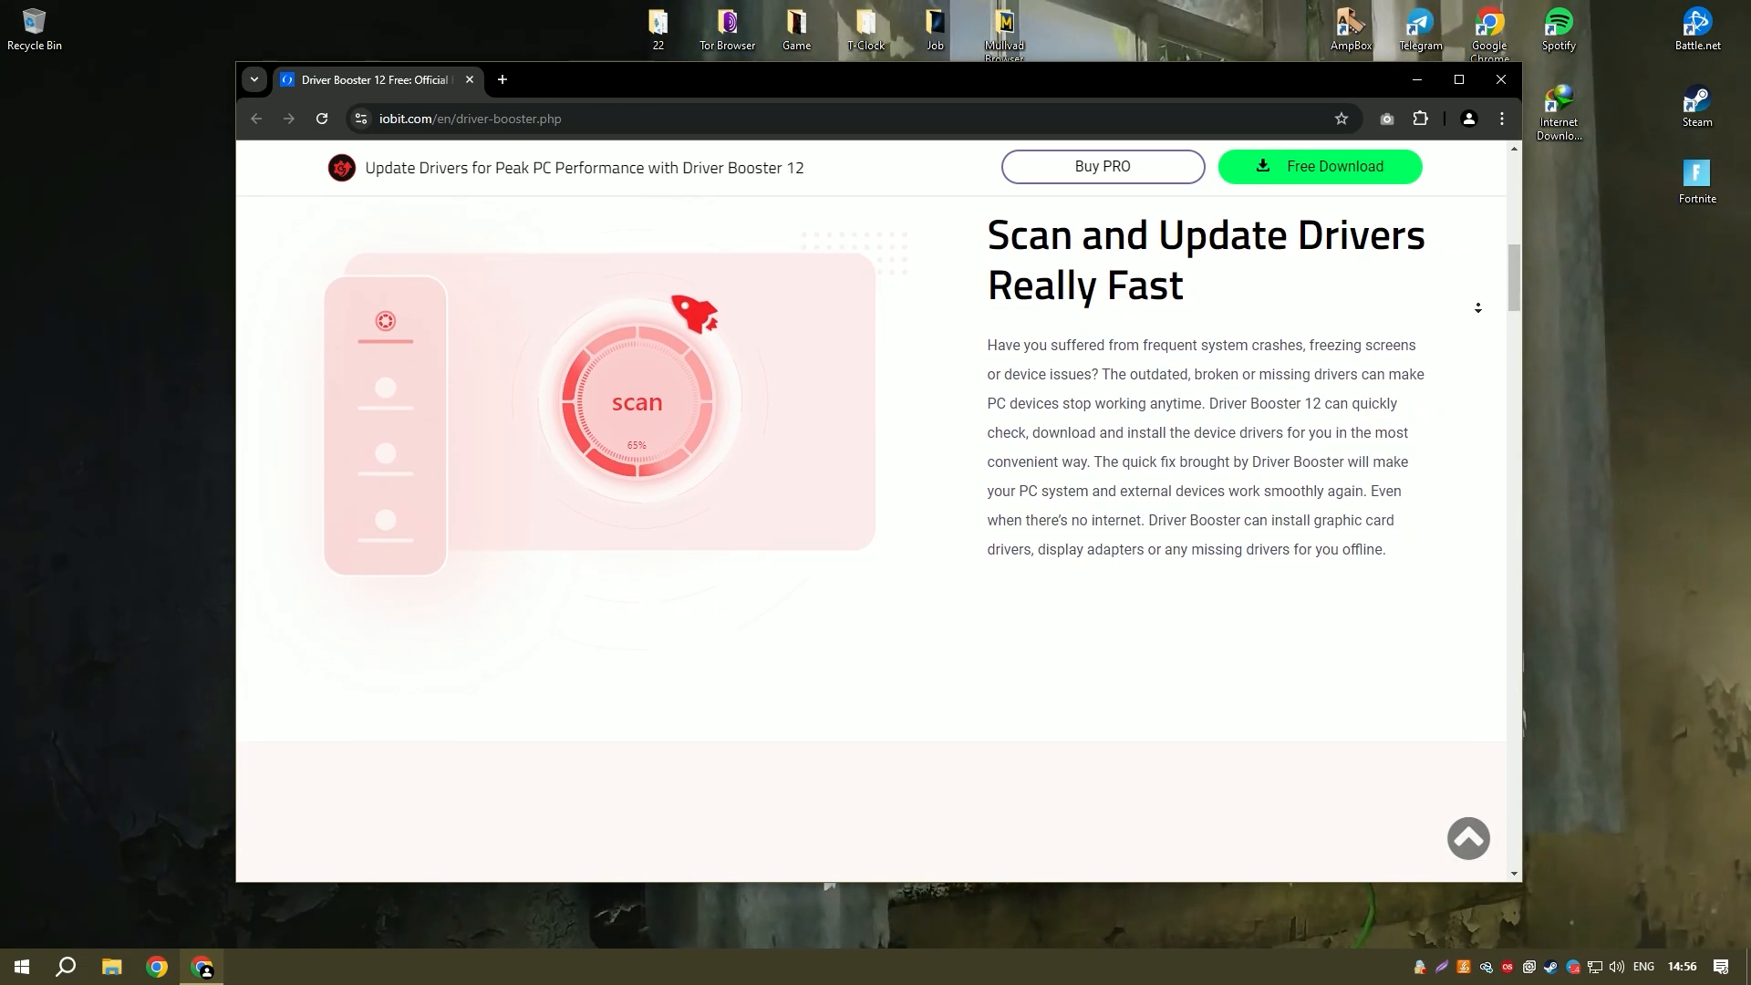
scroll(down, 3)
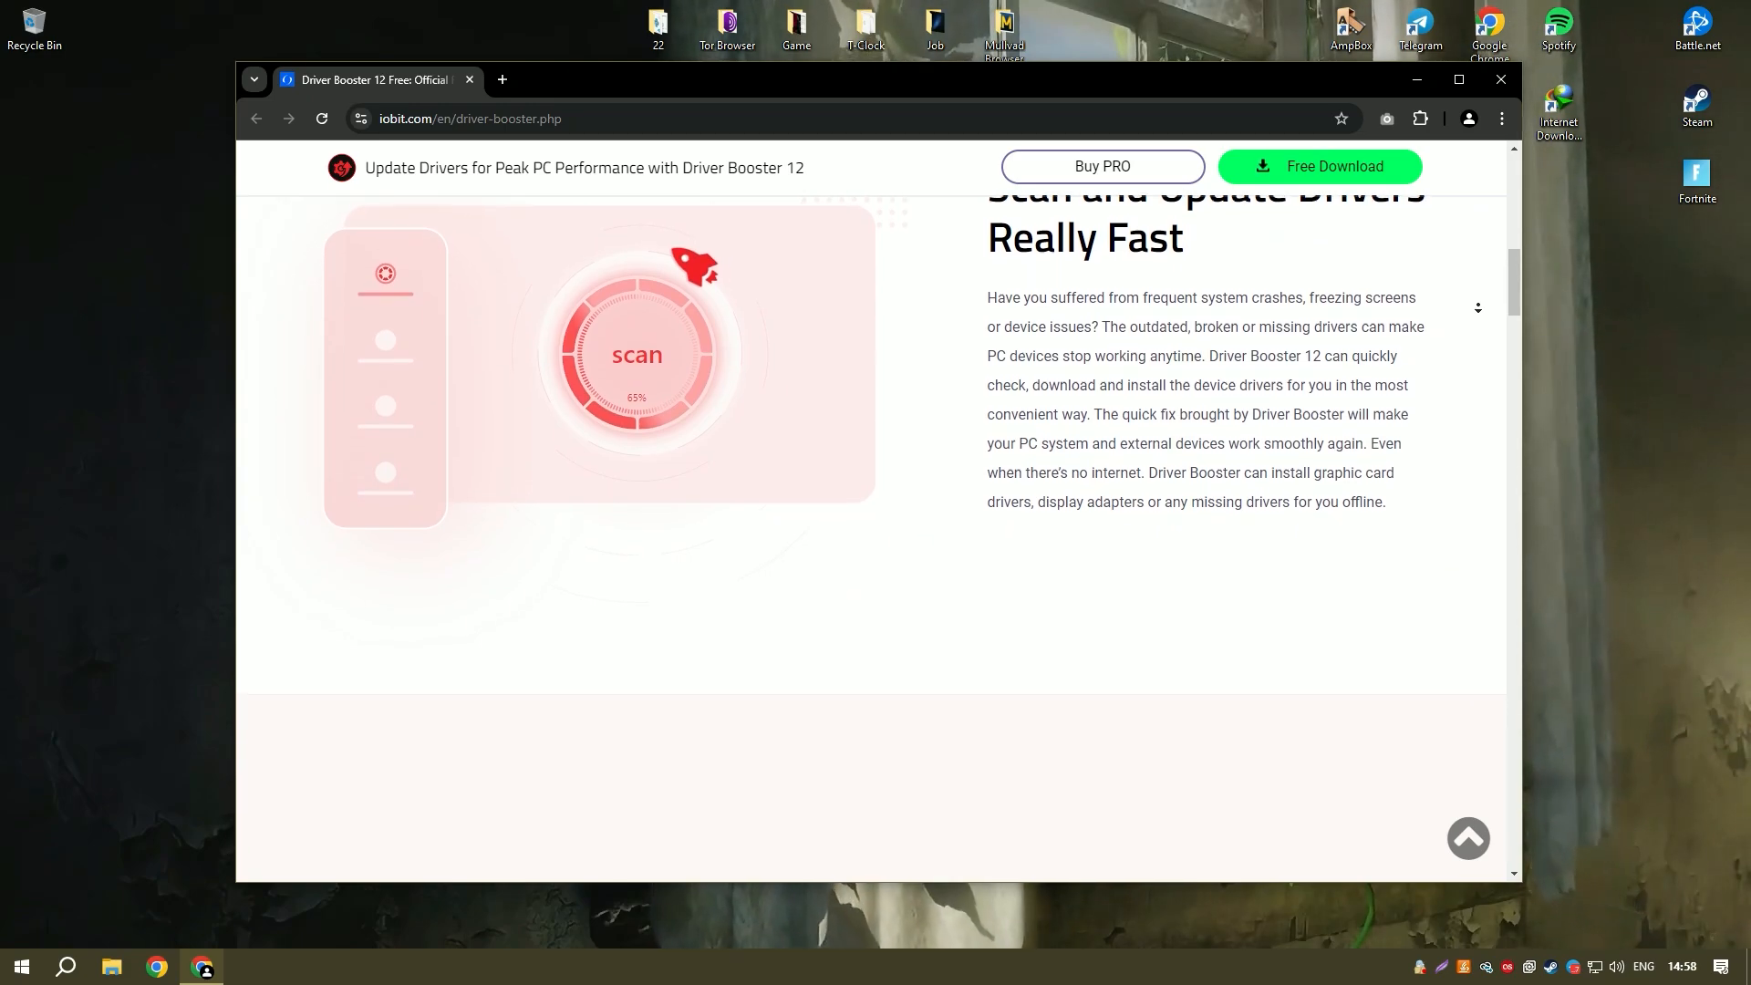
scroll(down, 3)
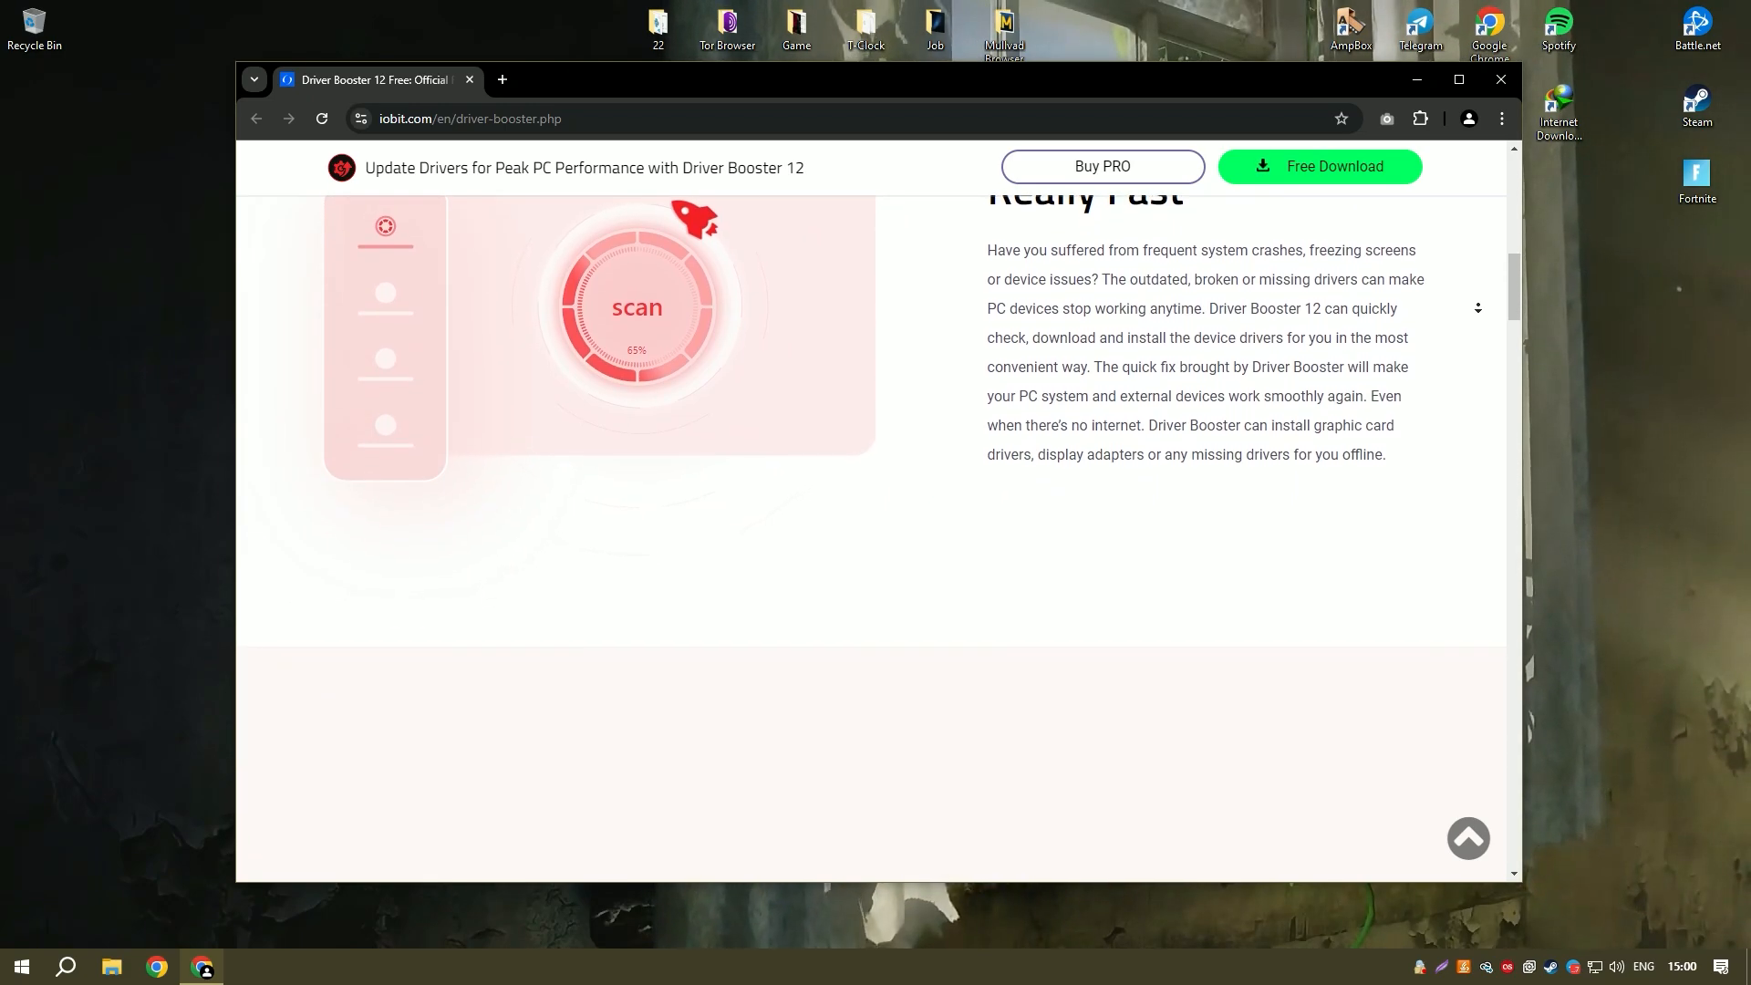
scroll(down, 3)
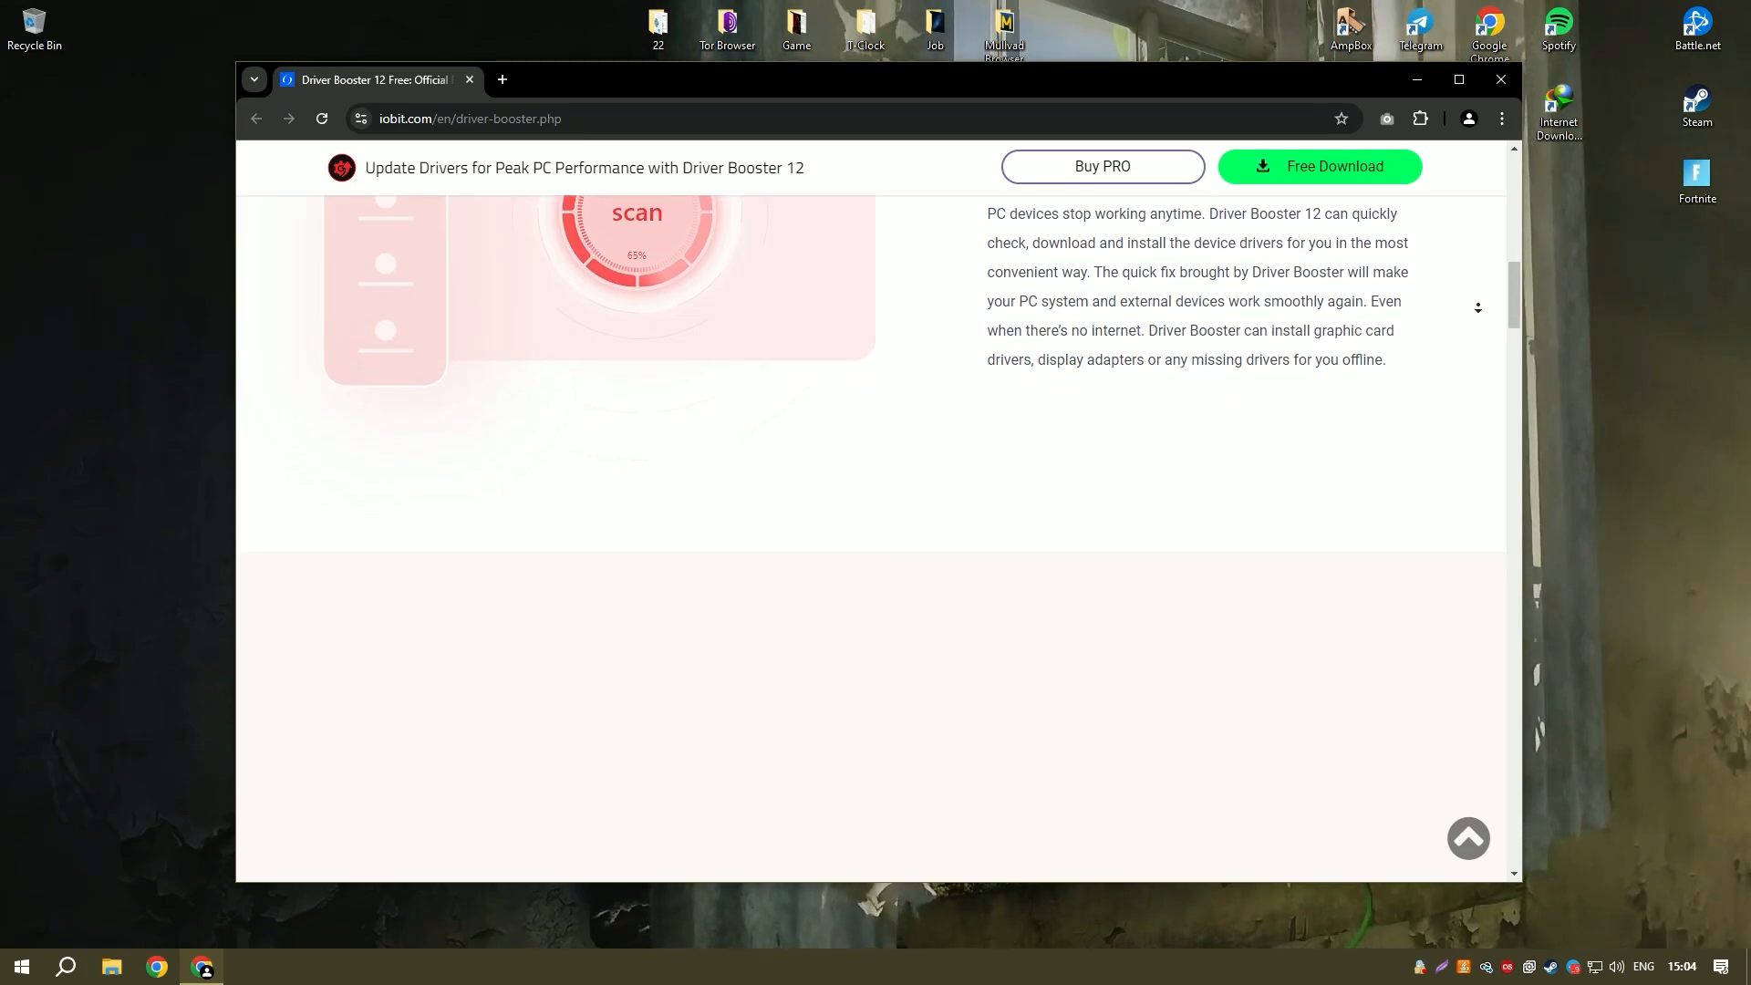
scroll(down, 3)
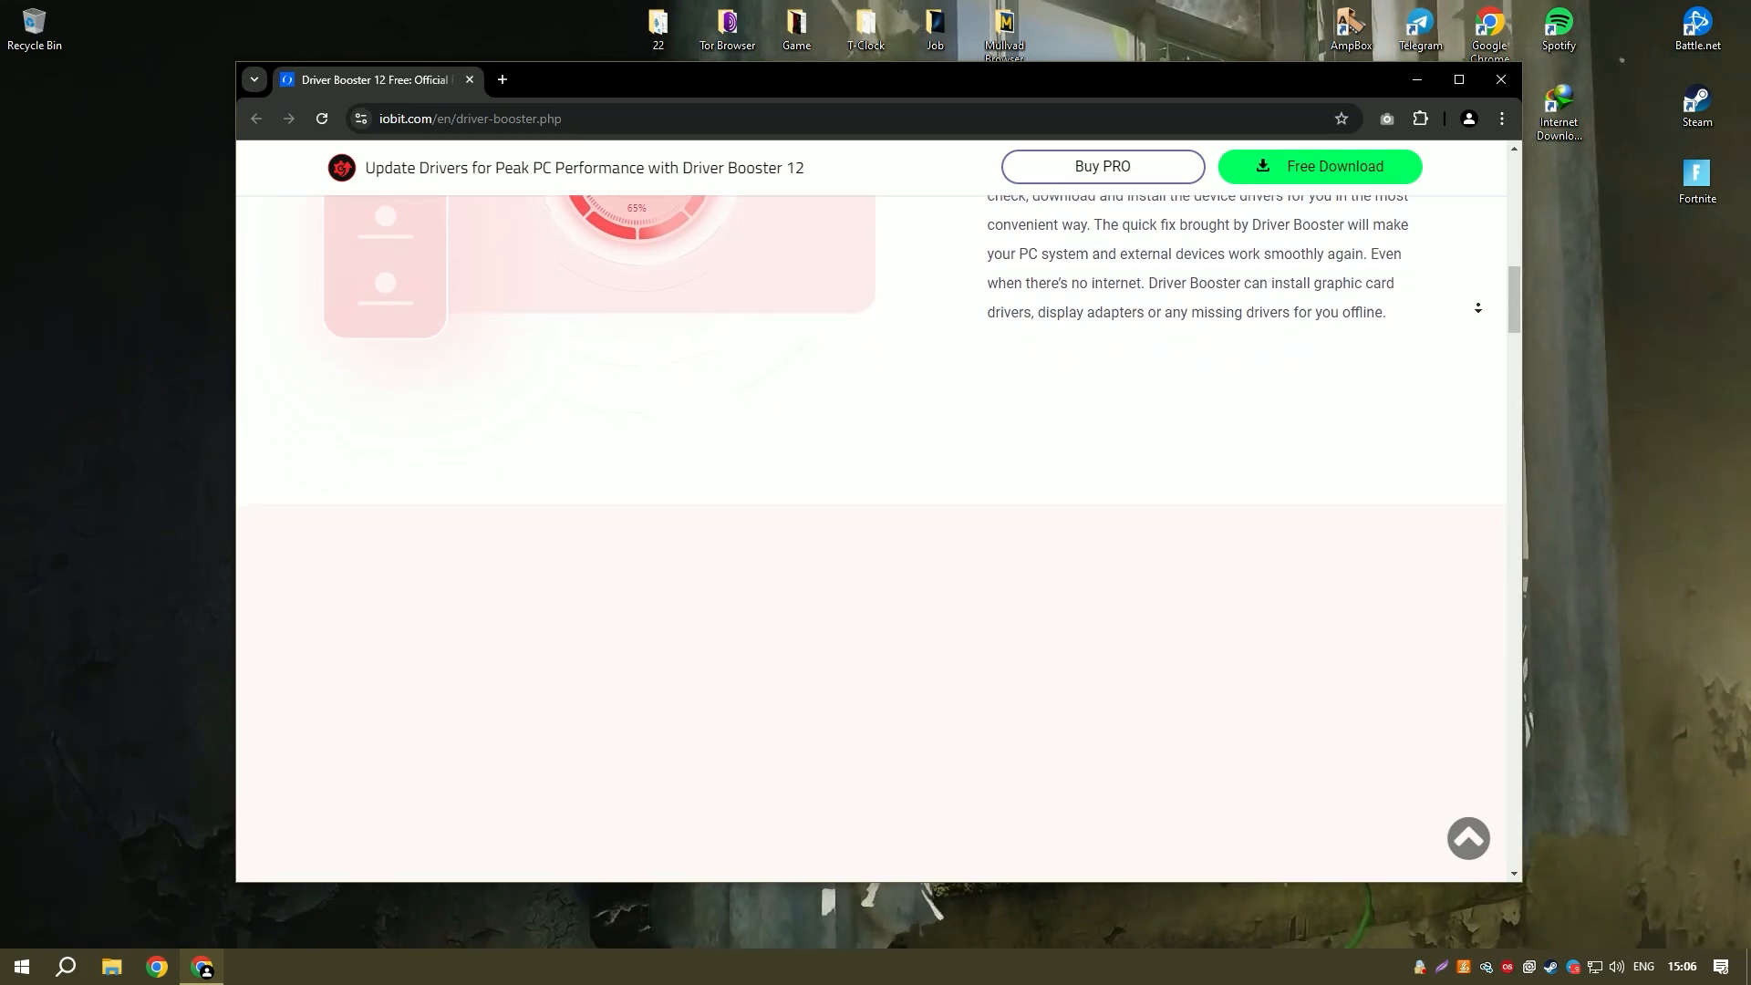
scroll(down, 3)
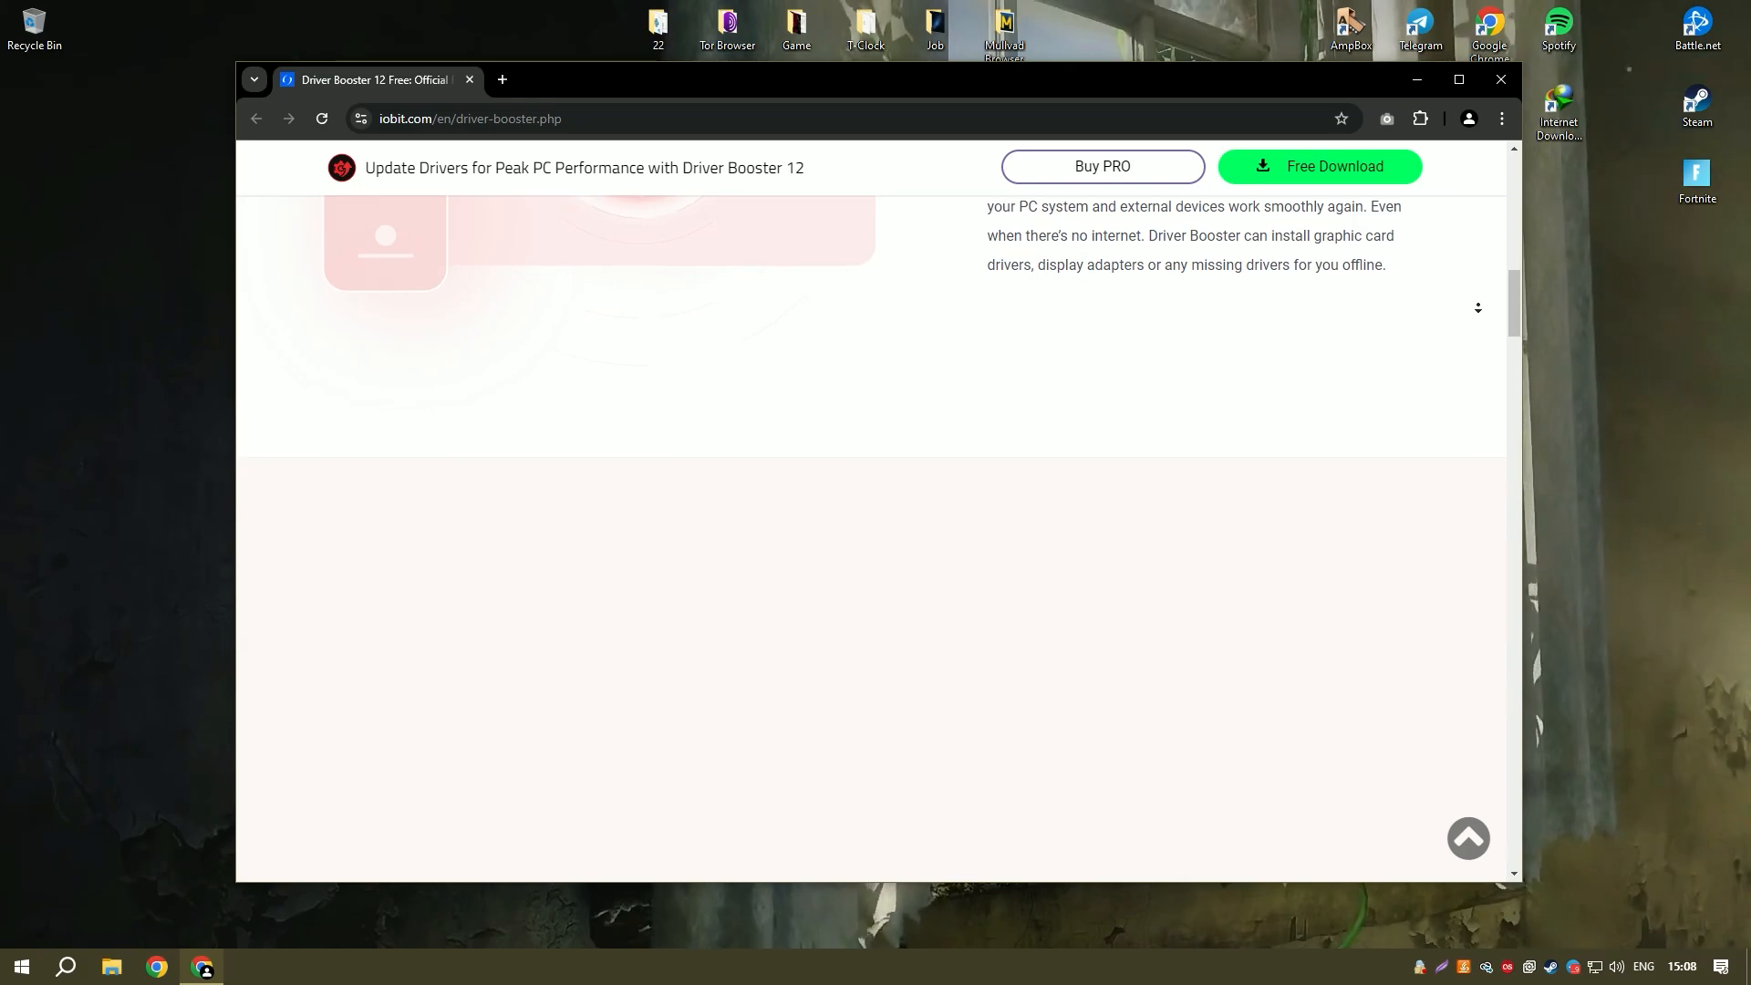
scroll(down, 3)
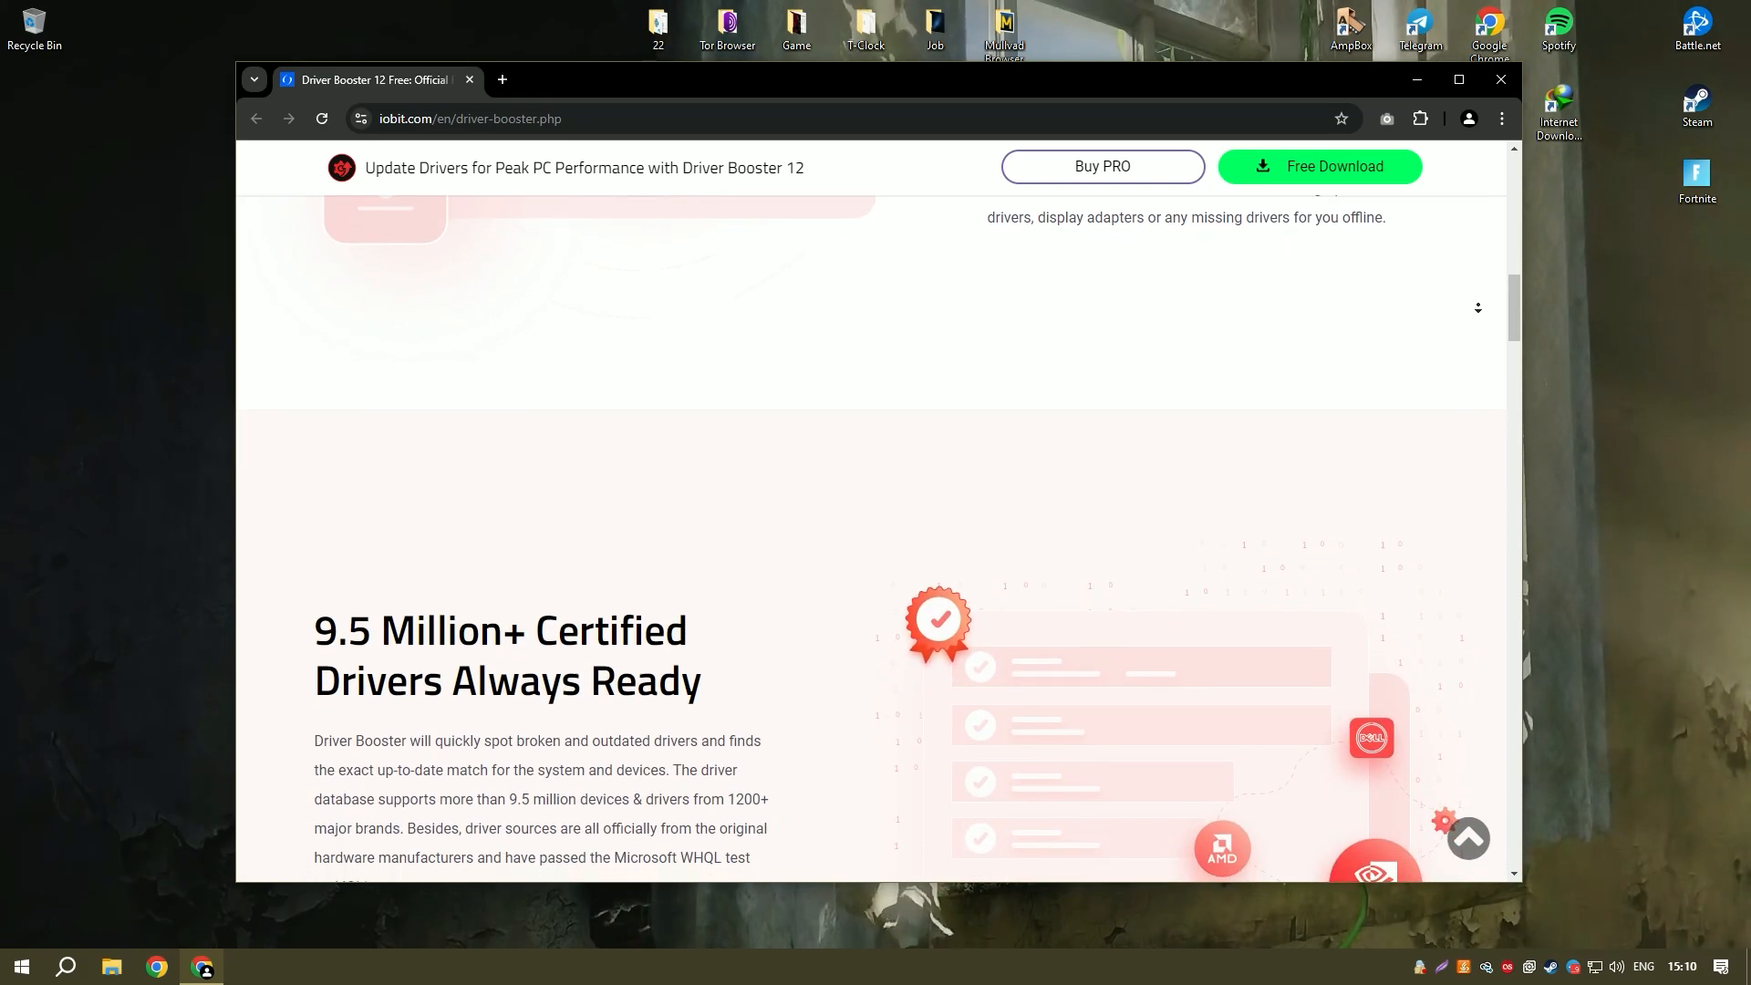
scroll(down, 3)
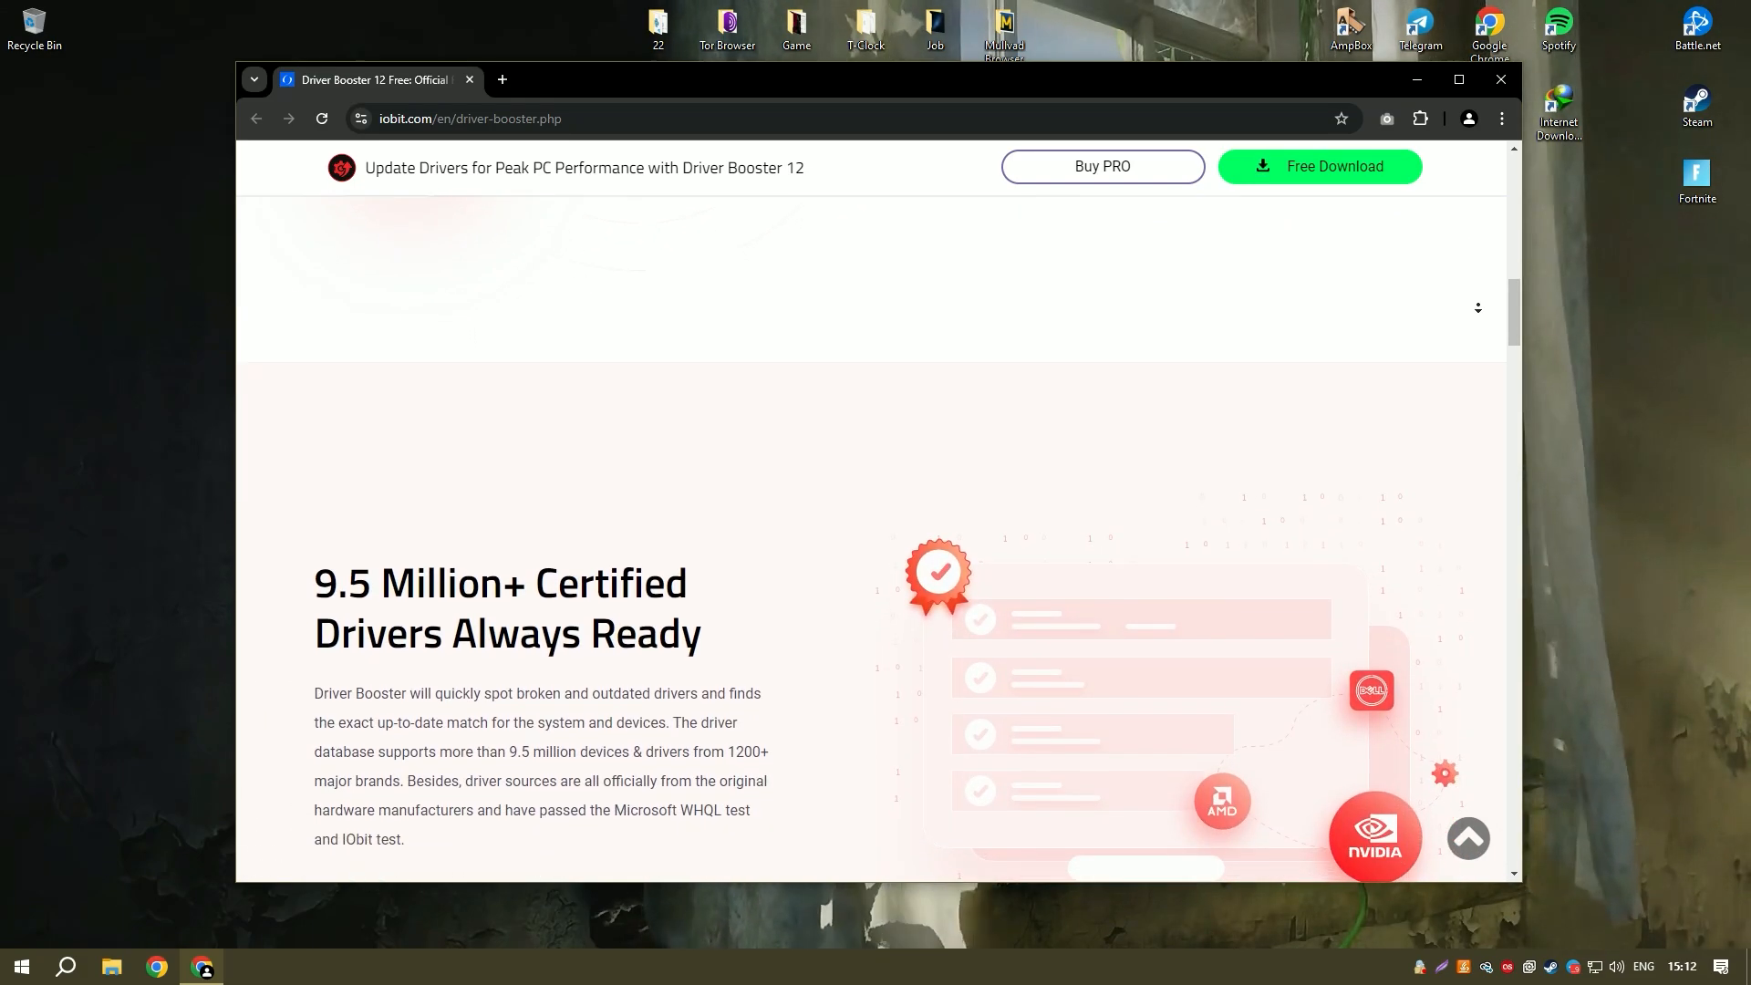
scroll(down, 3)
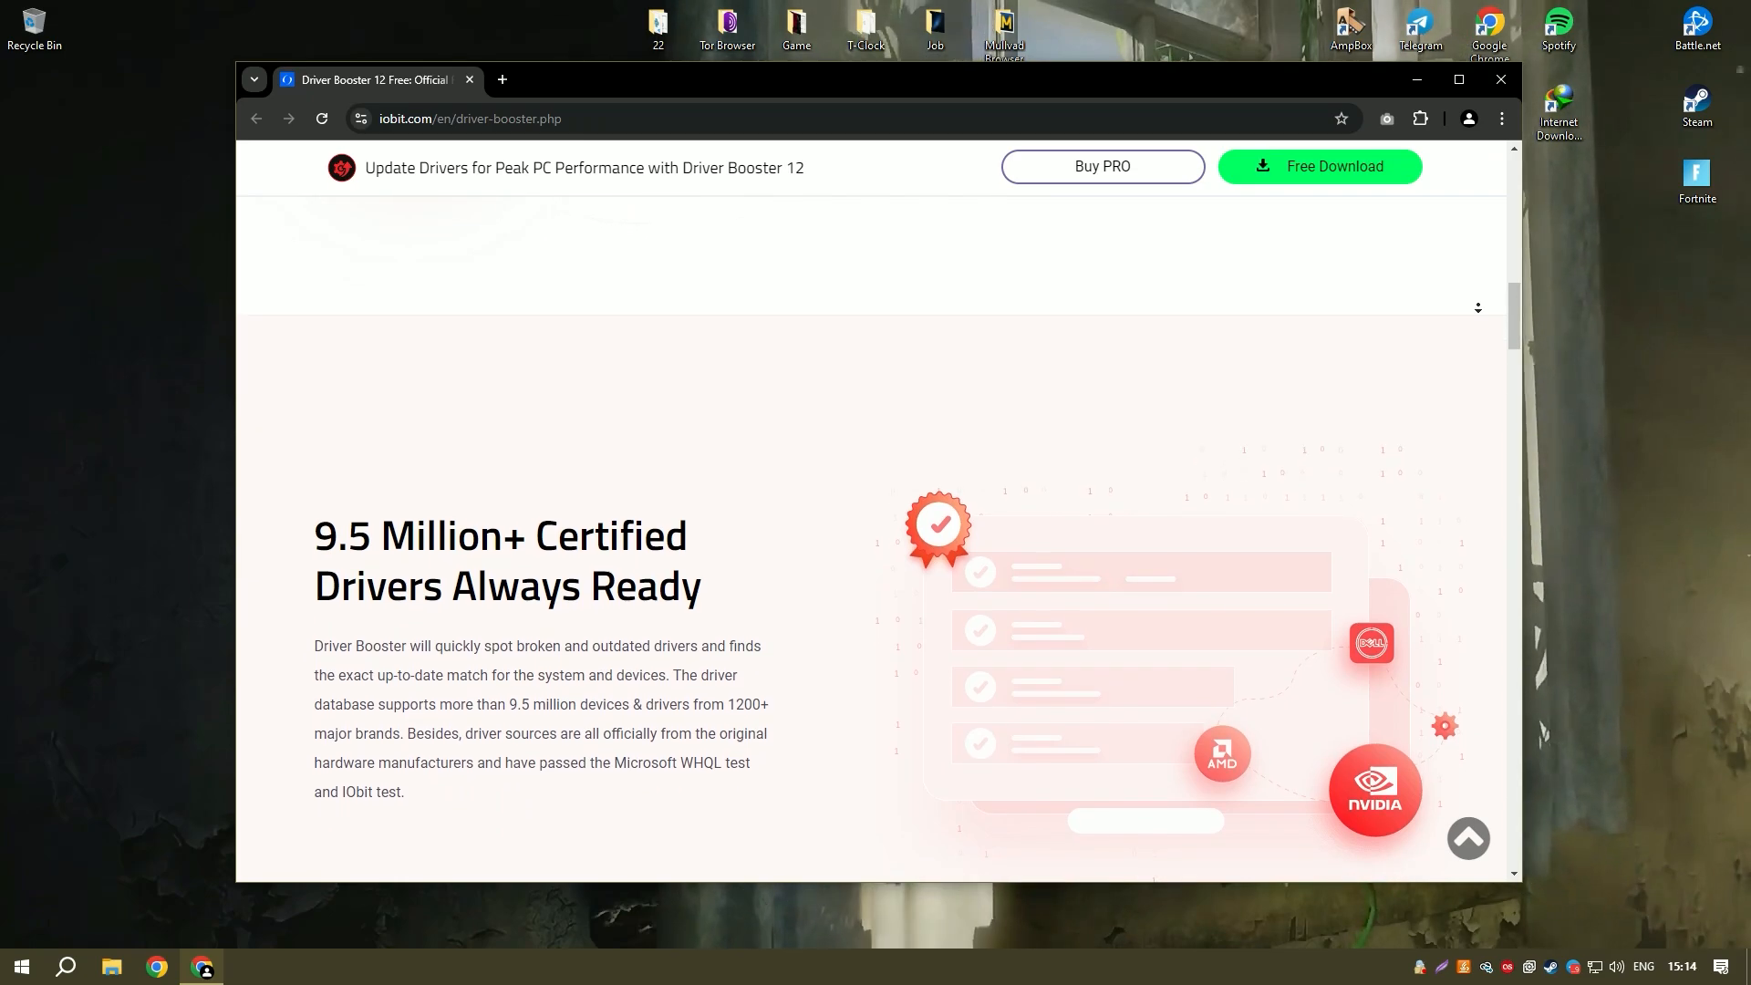
scroll(down, 3)
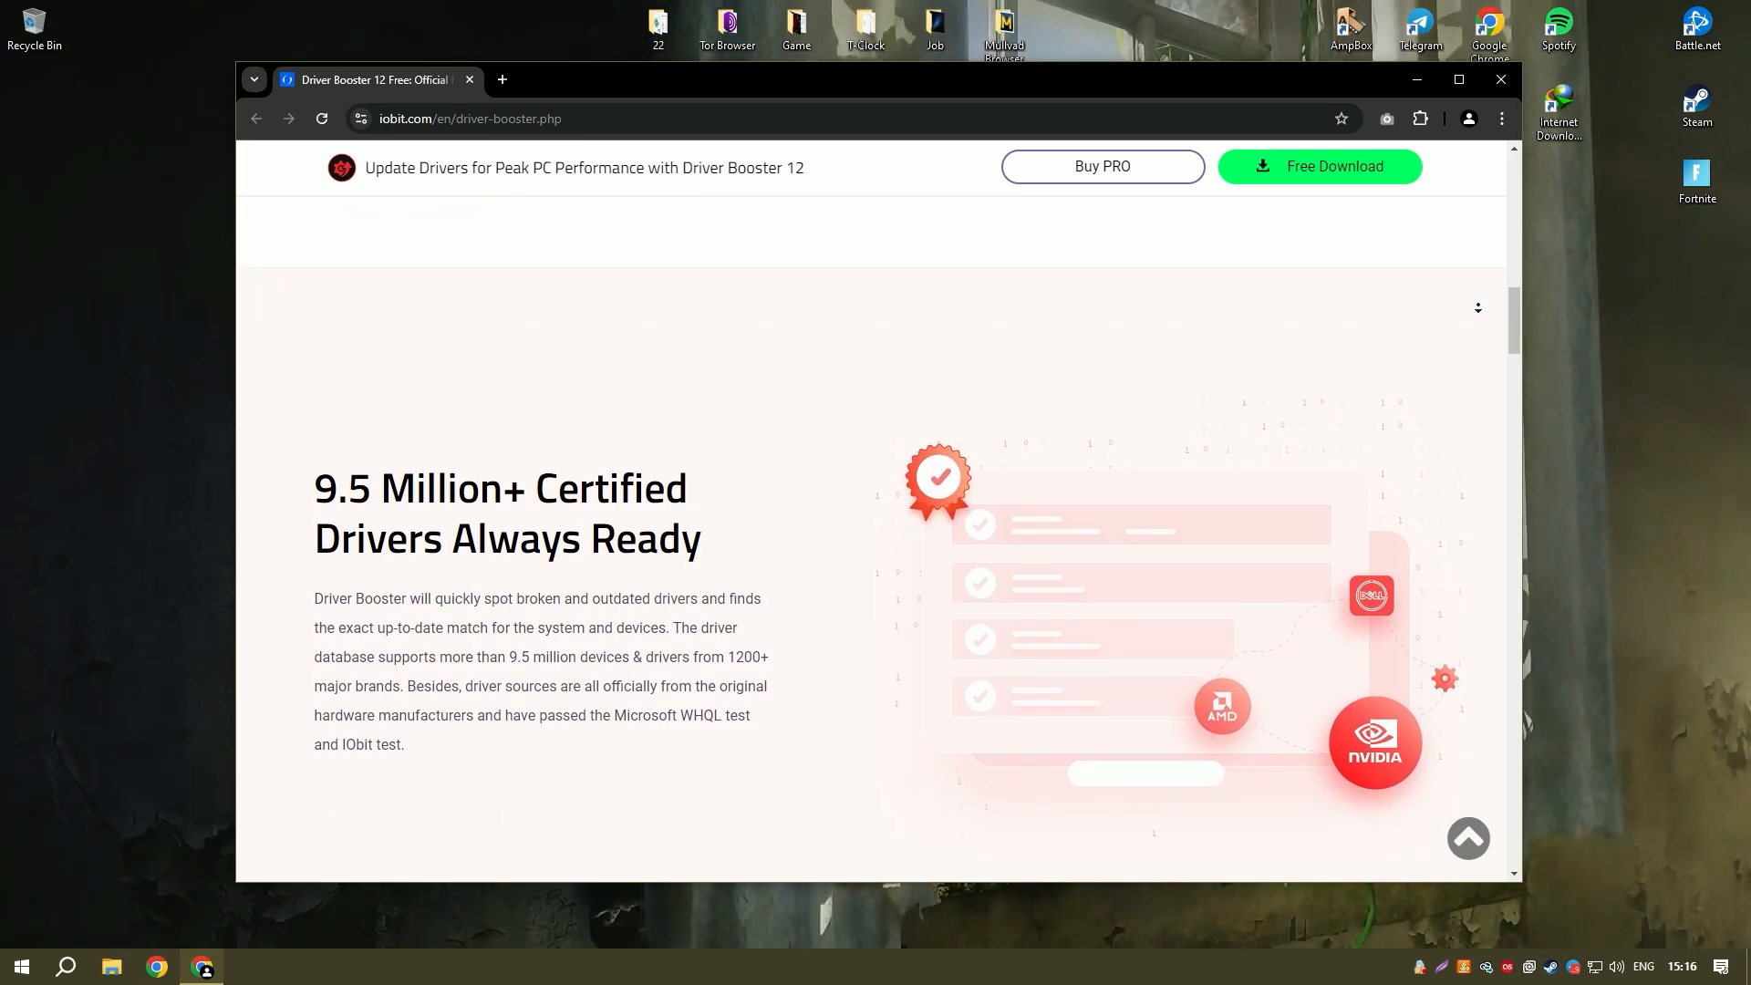
scroll(down, 3)
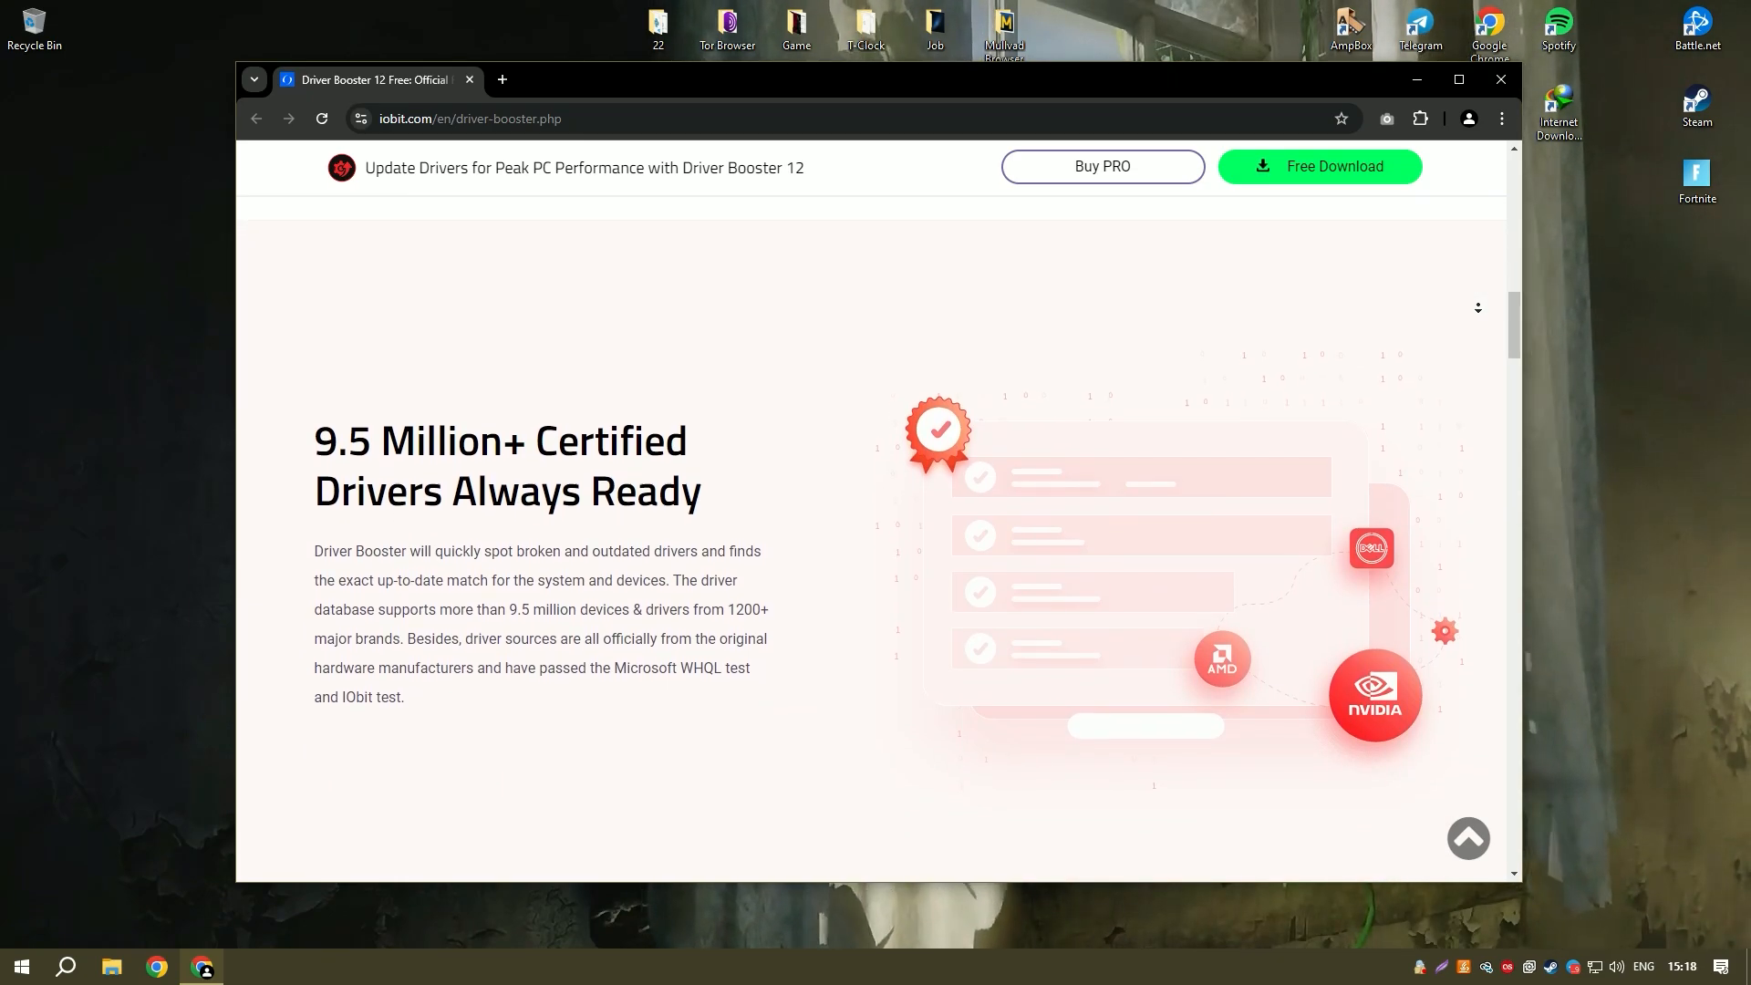
scroll(down, 3)
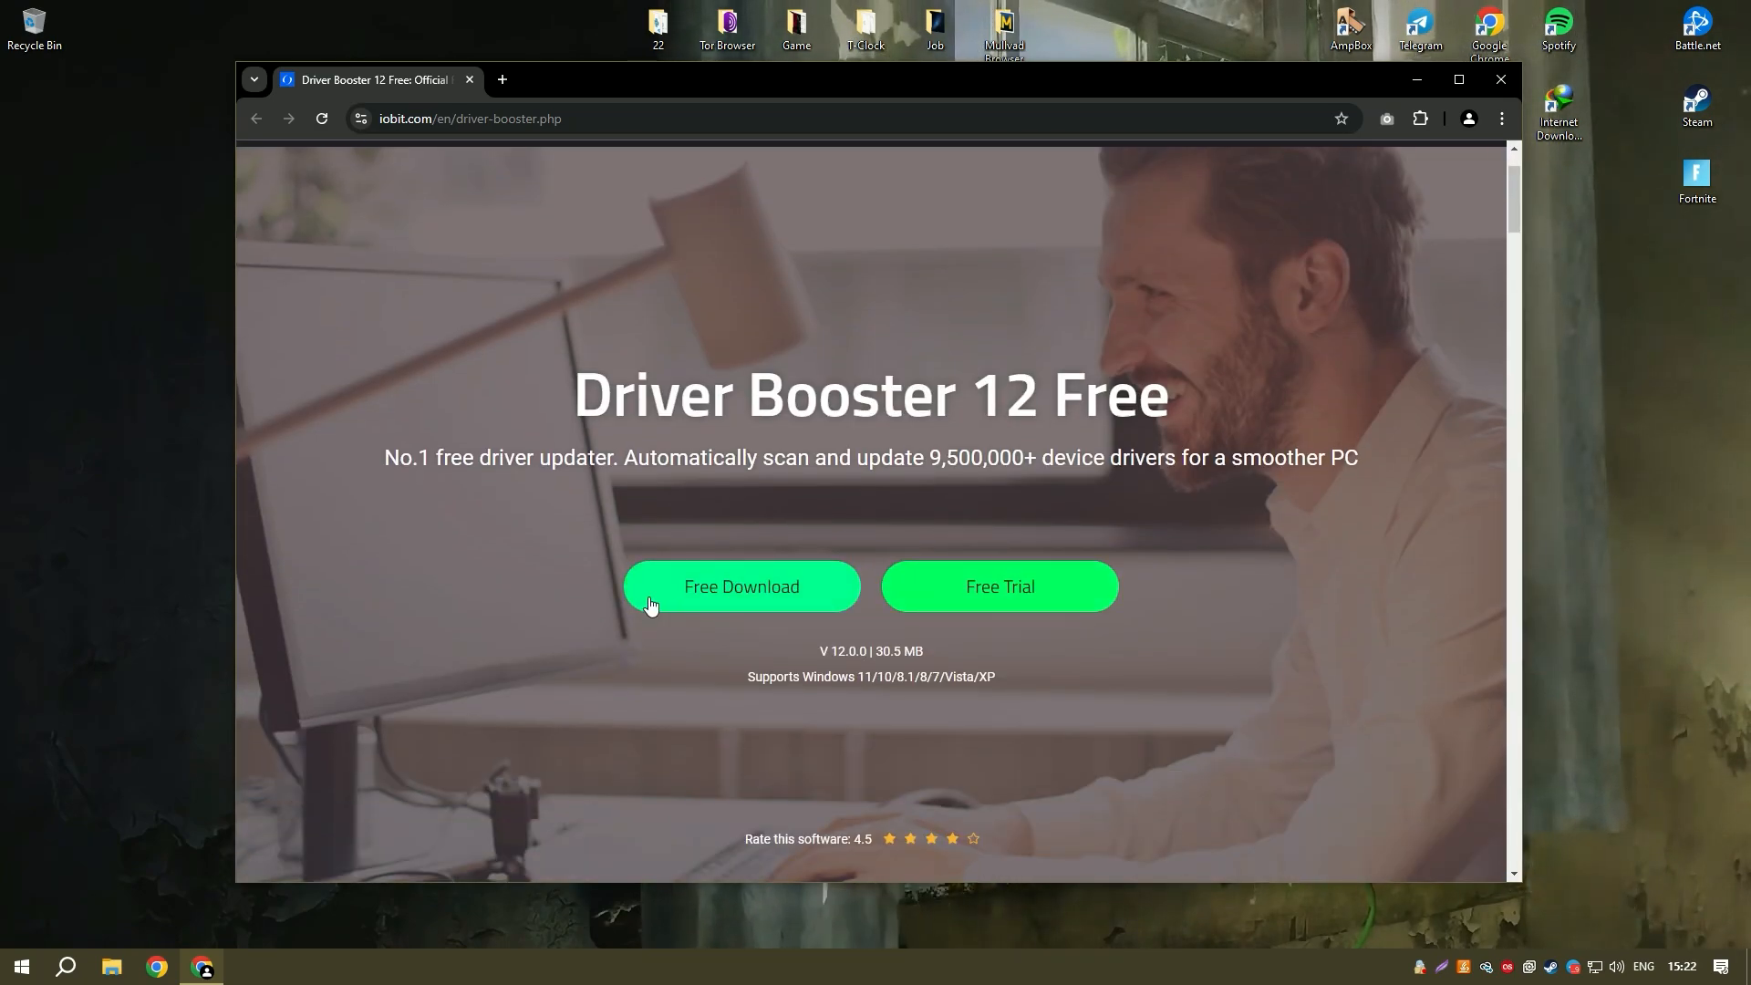
mouse_move(824, 614)
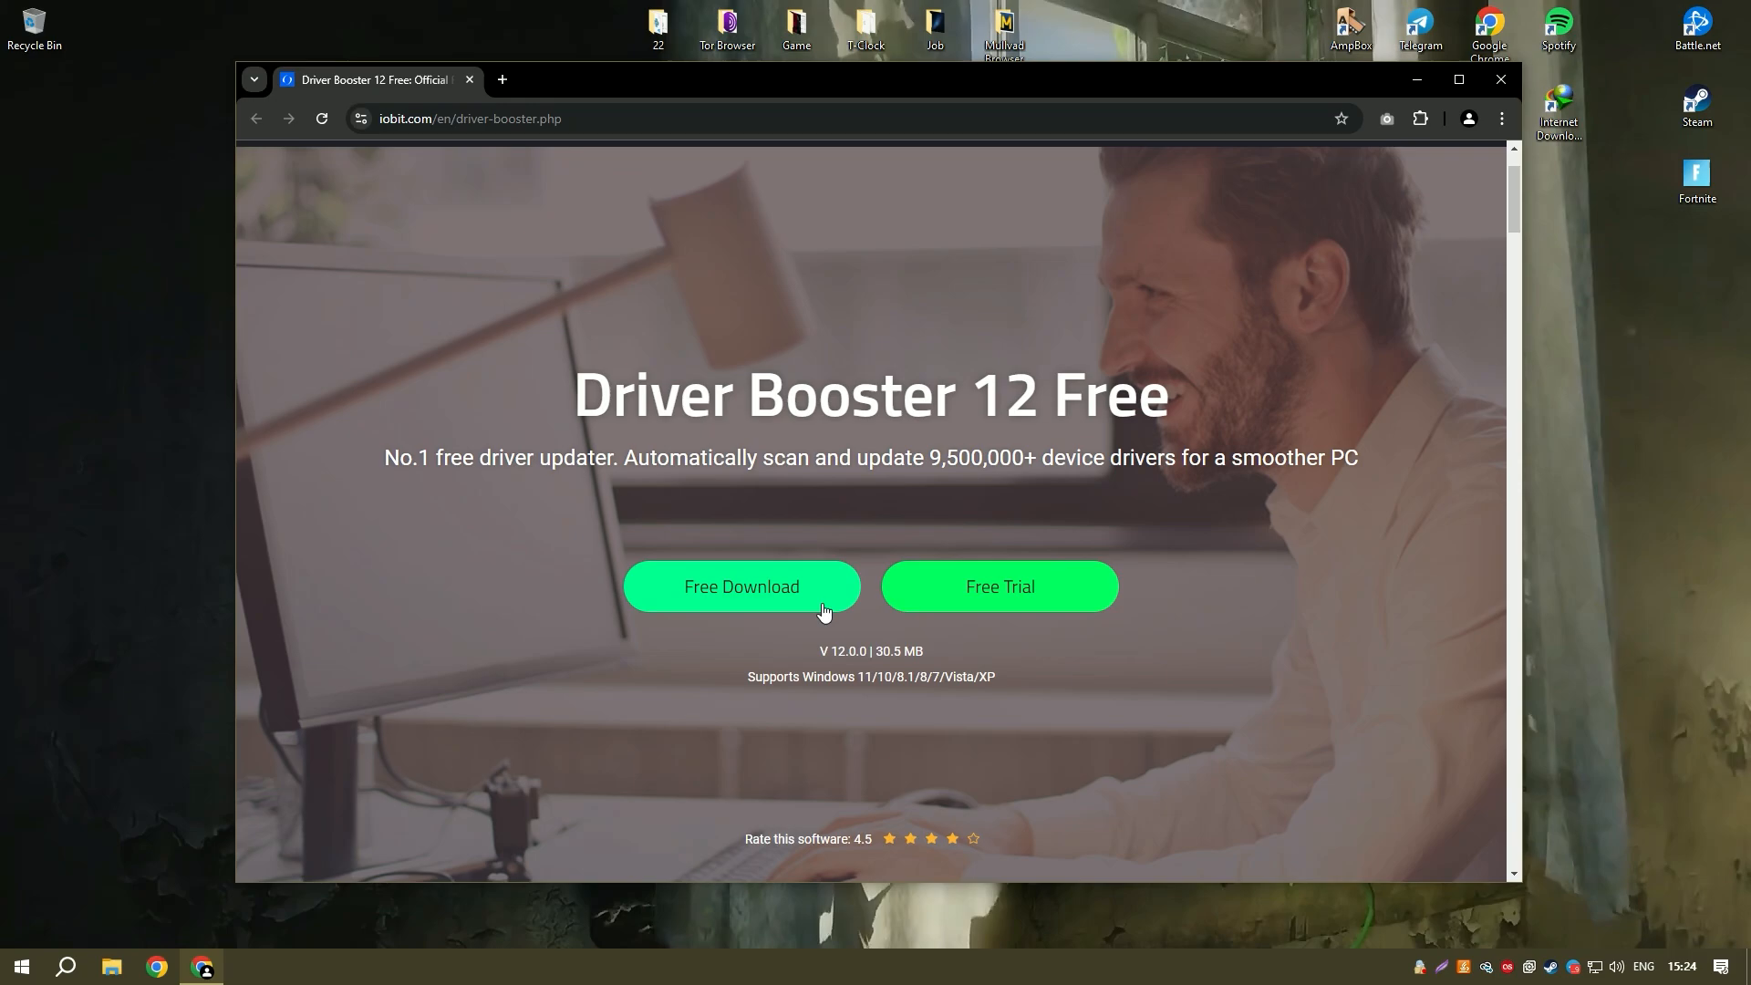
click(1502, 78)
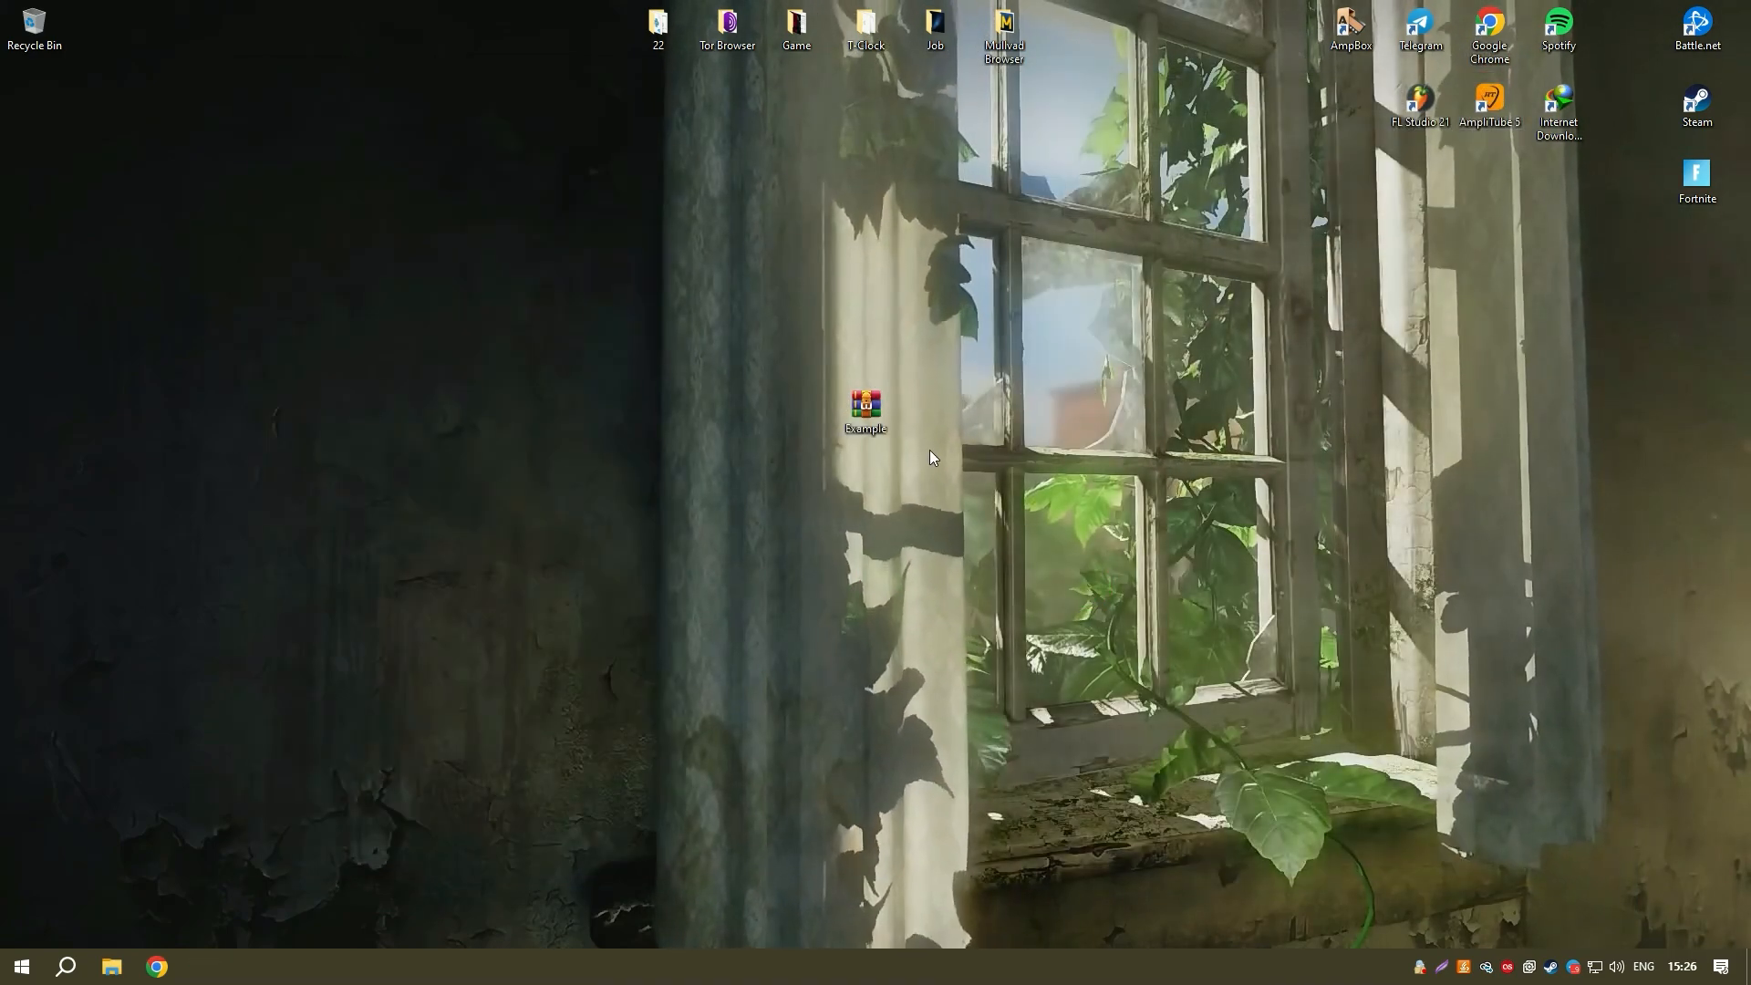
mouse_move(894, 328)
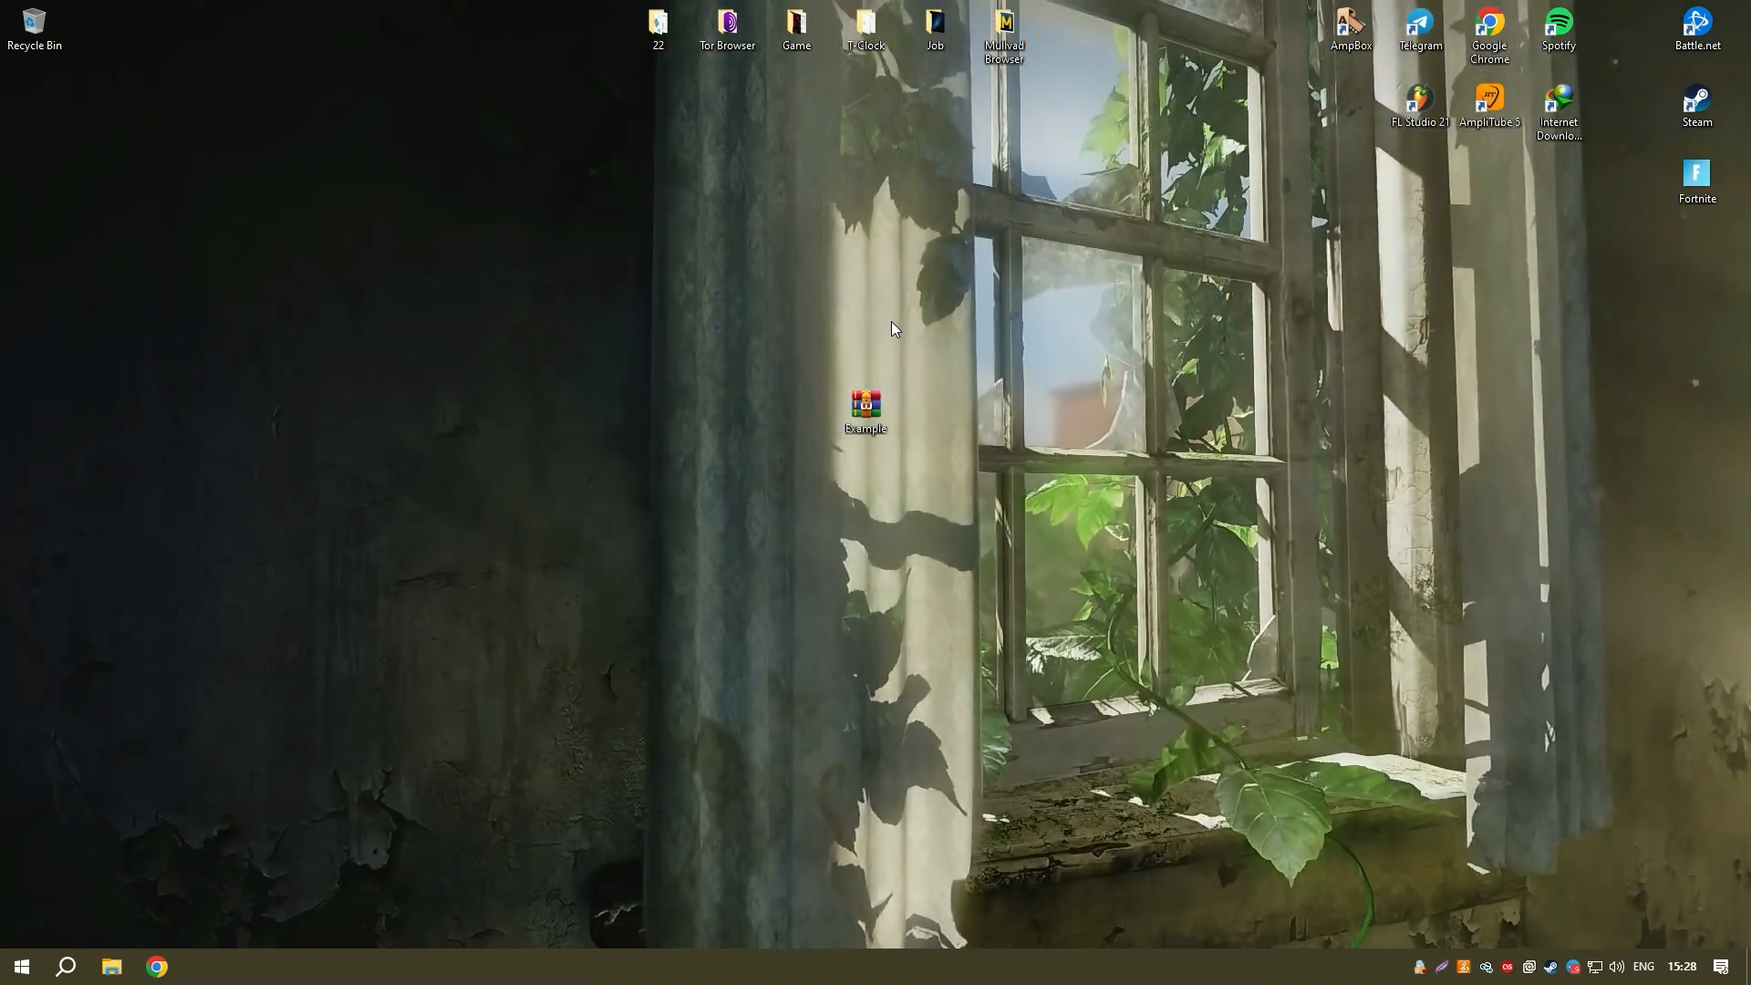
double_click(861, 407)
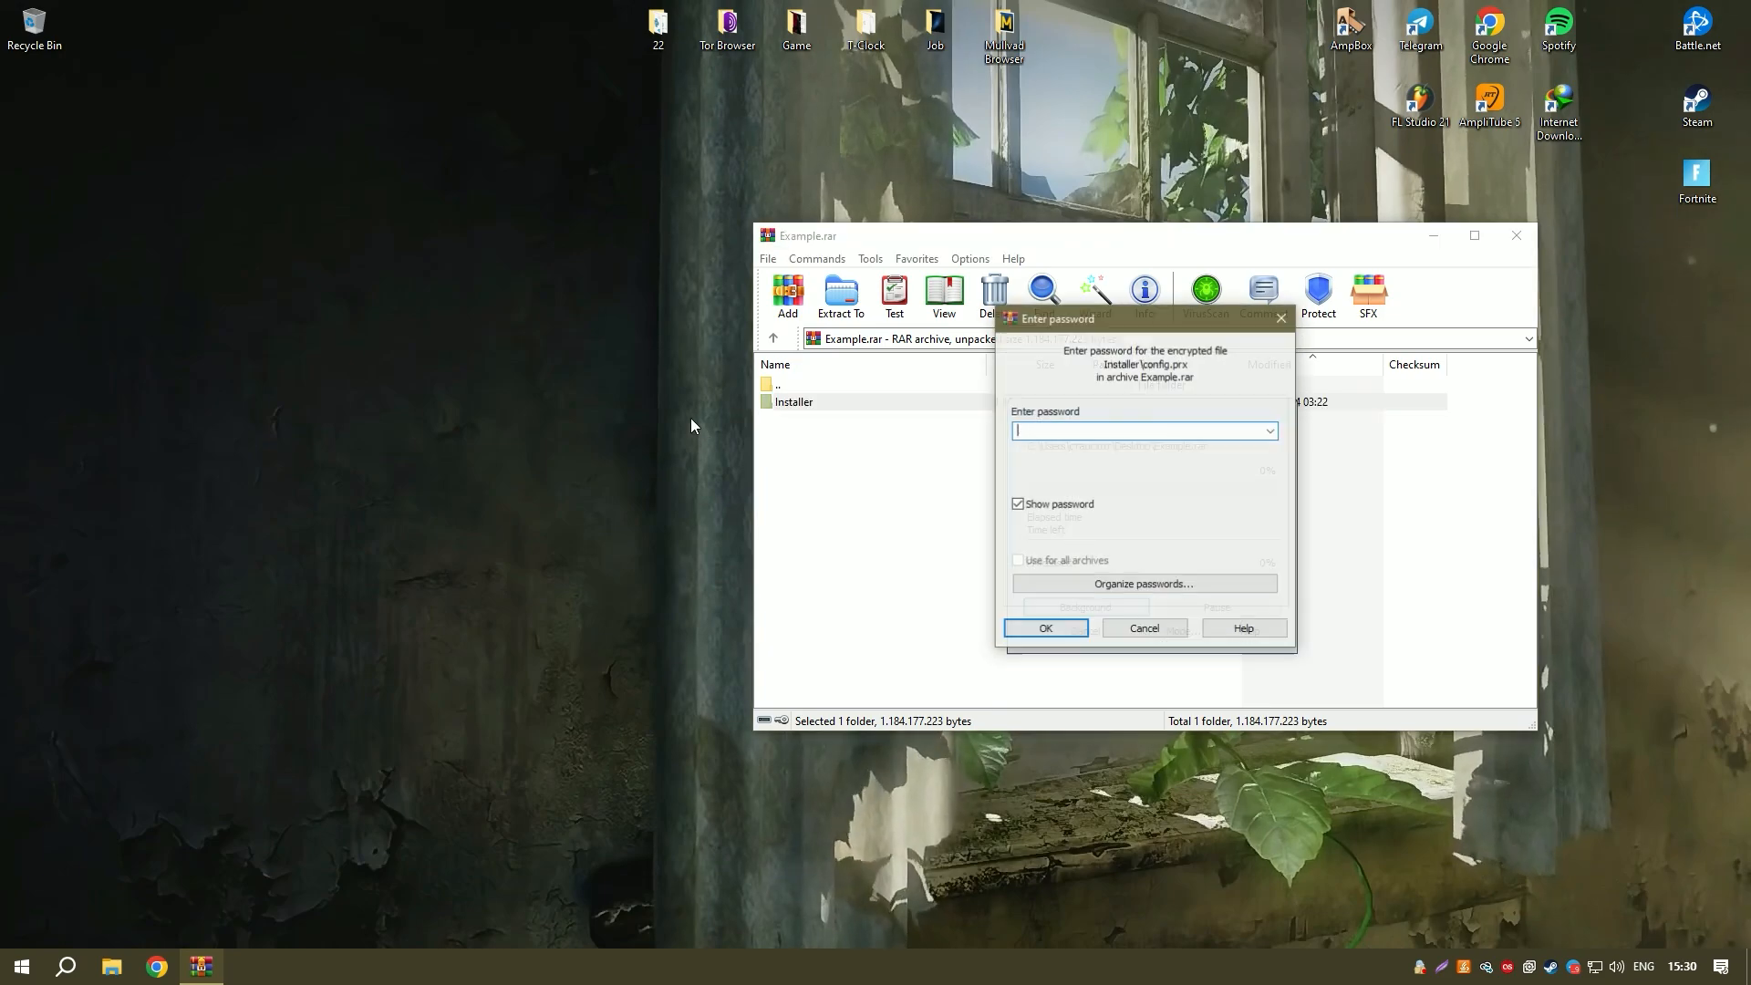
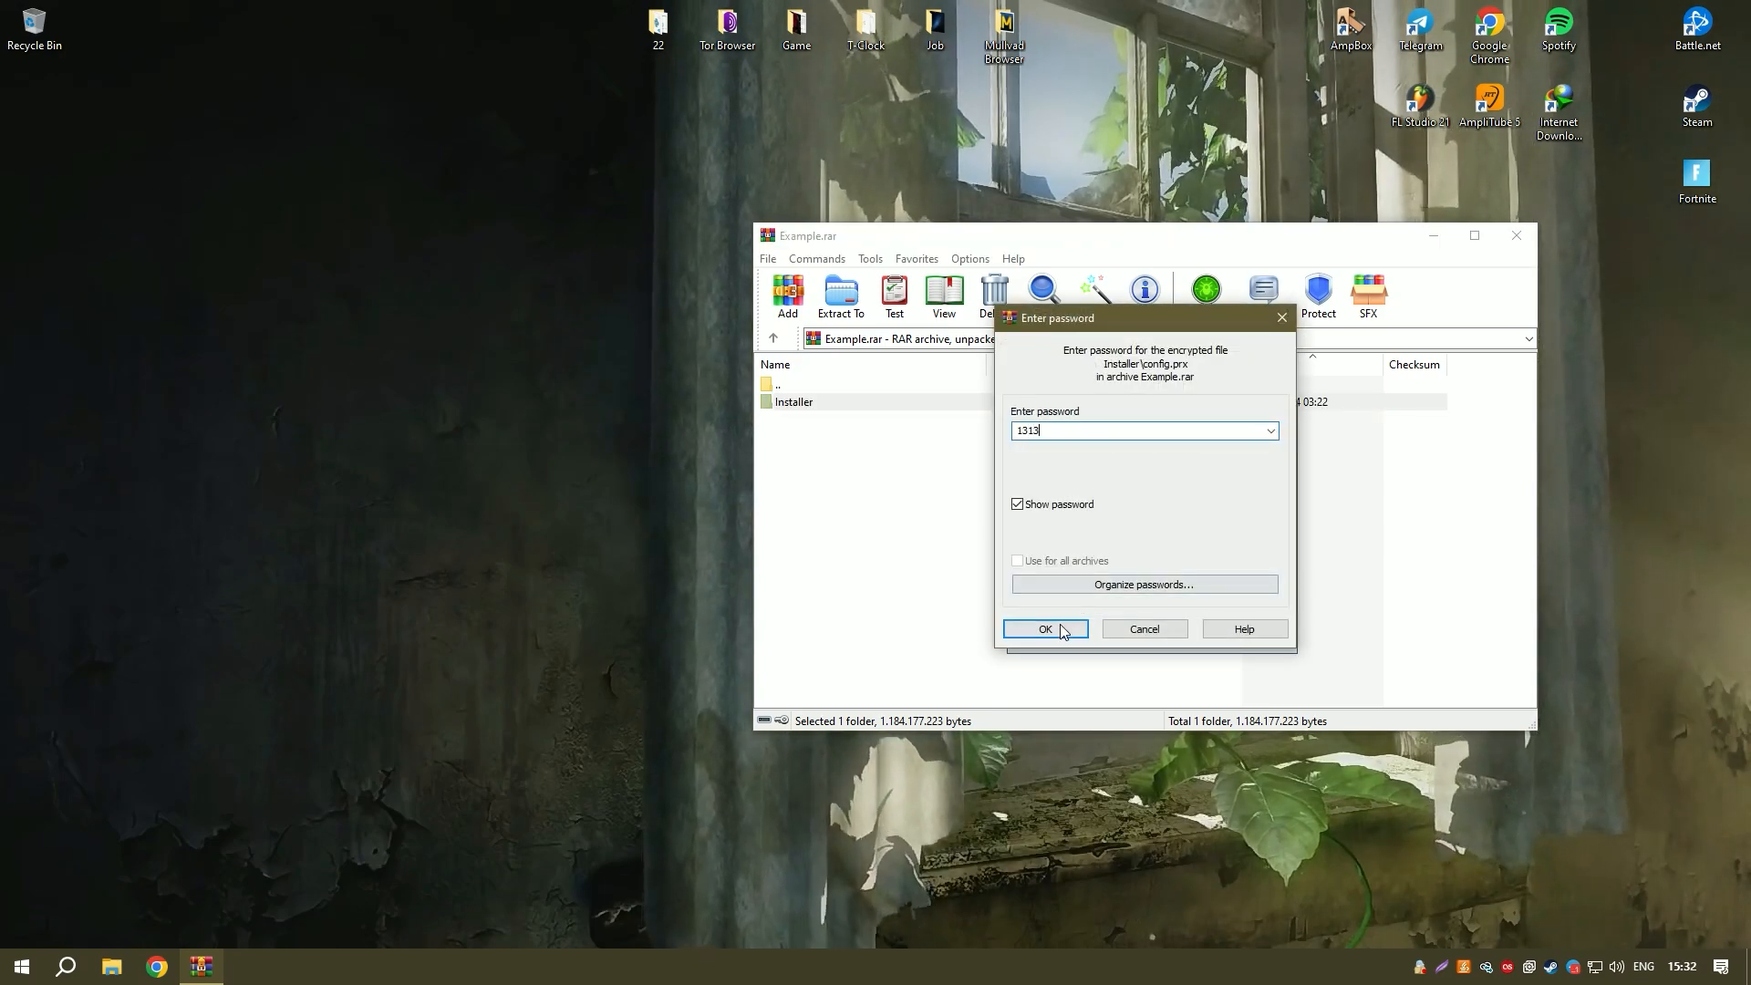
click(1045, 628)
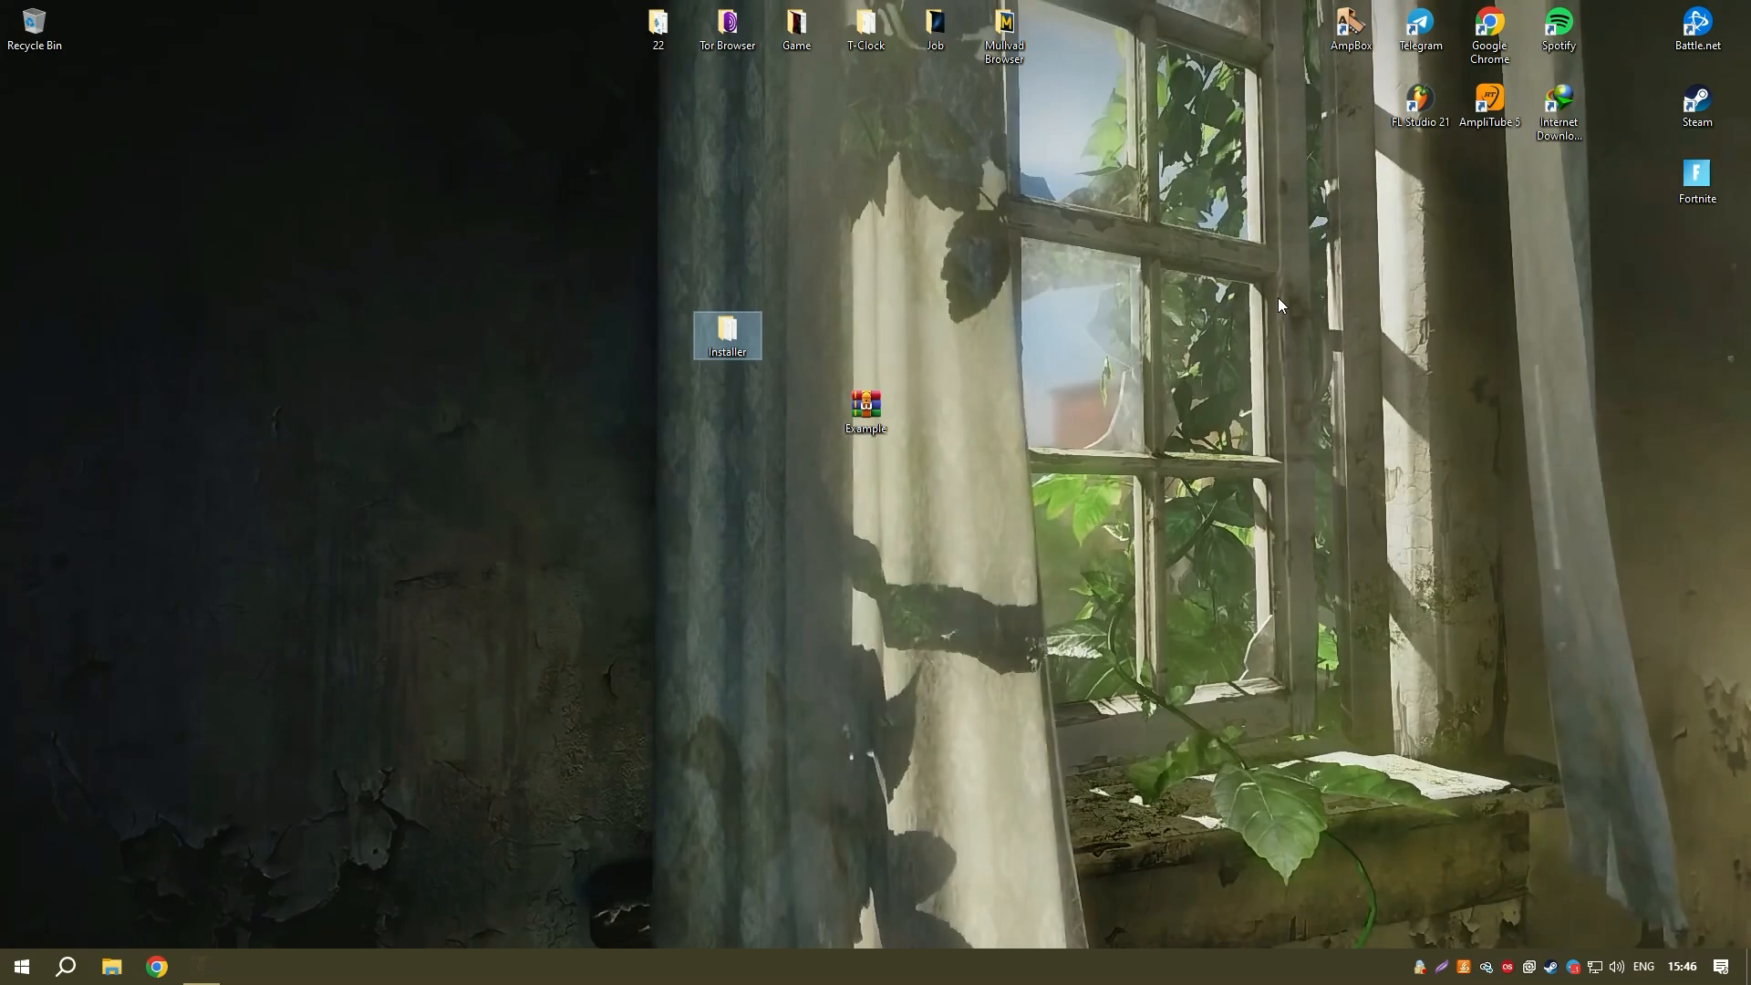
- Launch Setup from the extracted Installer folder, reaching its language prompt
double_click(726, 336)
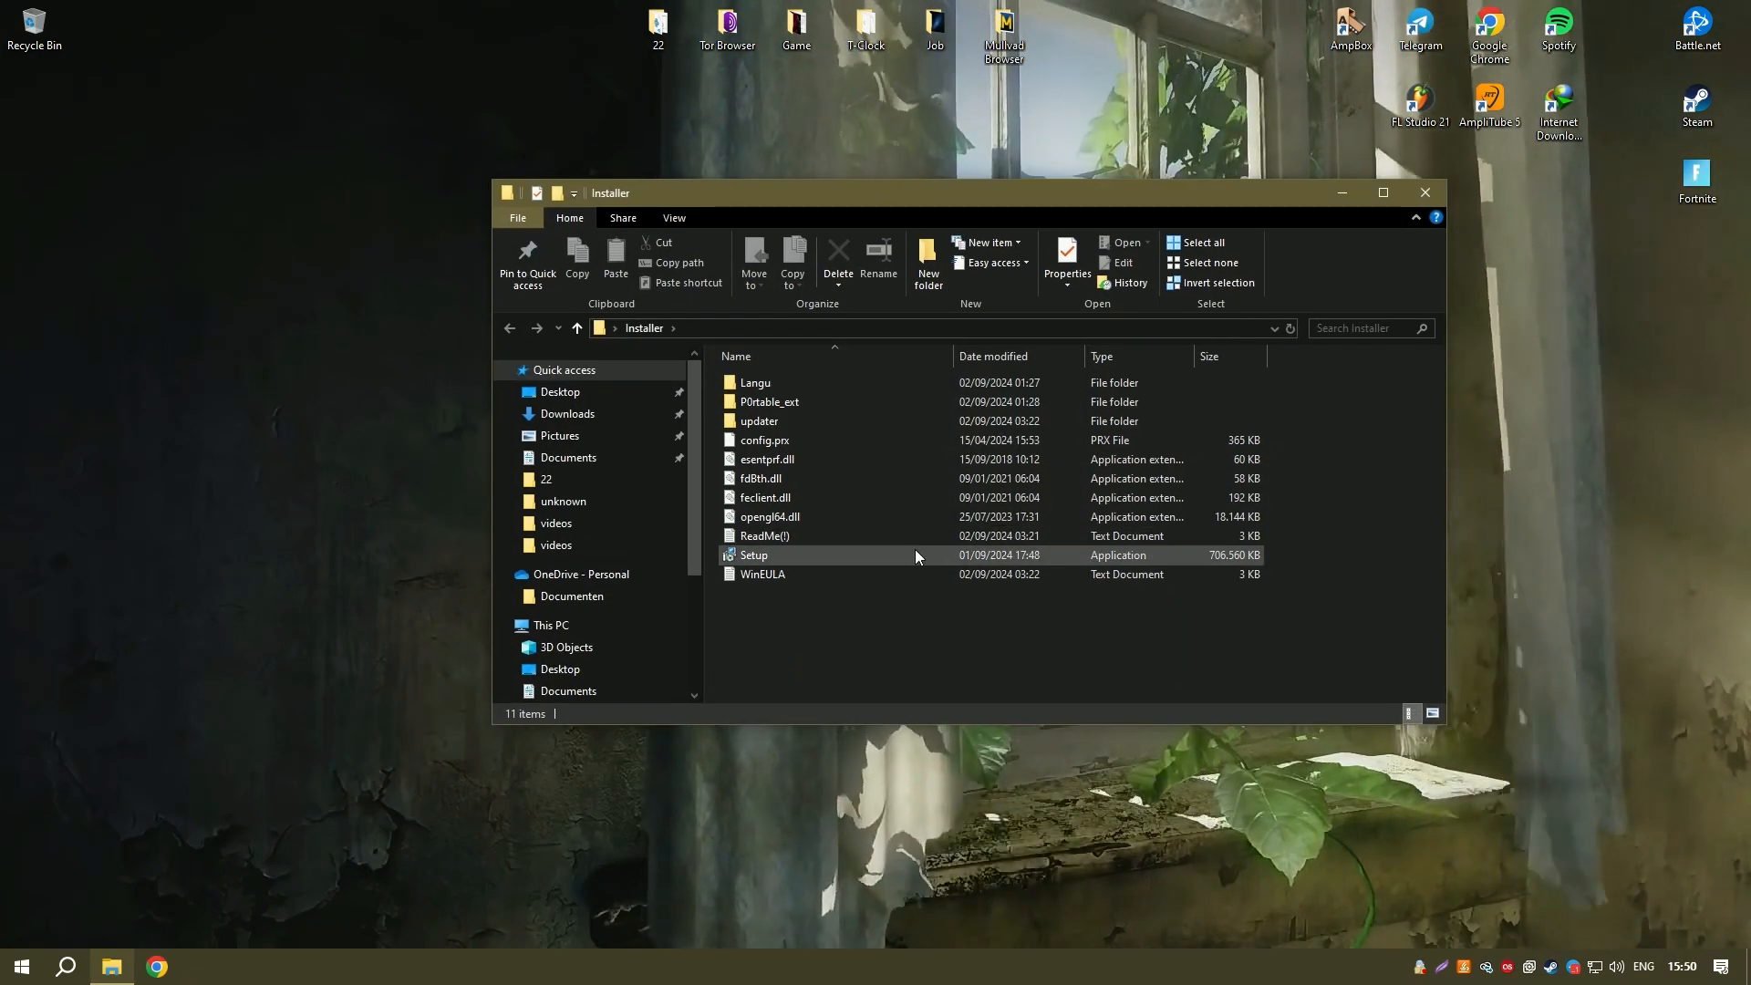
double_click(753, 555)
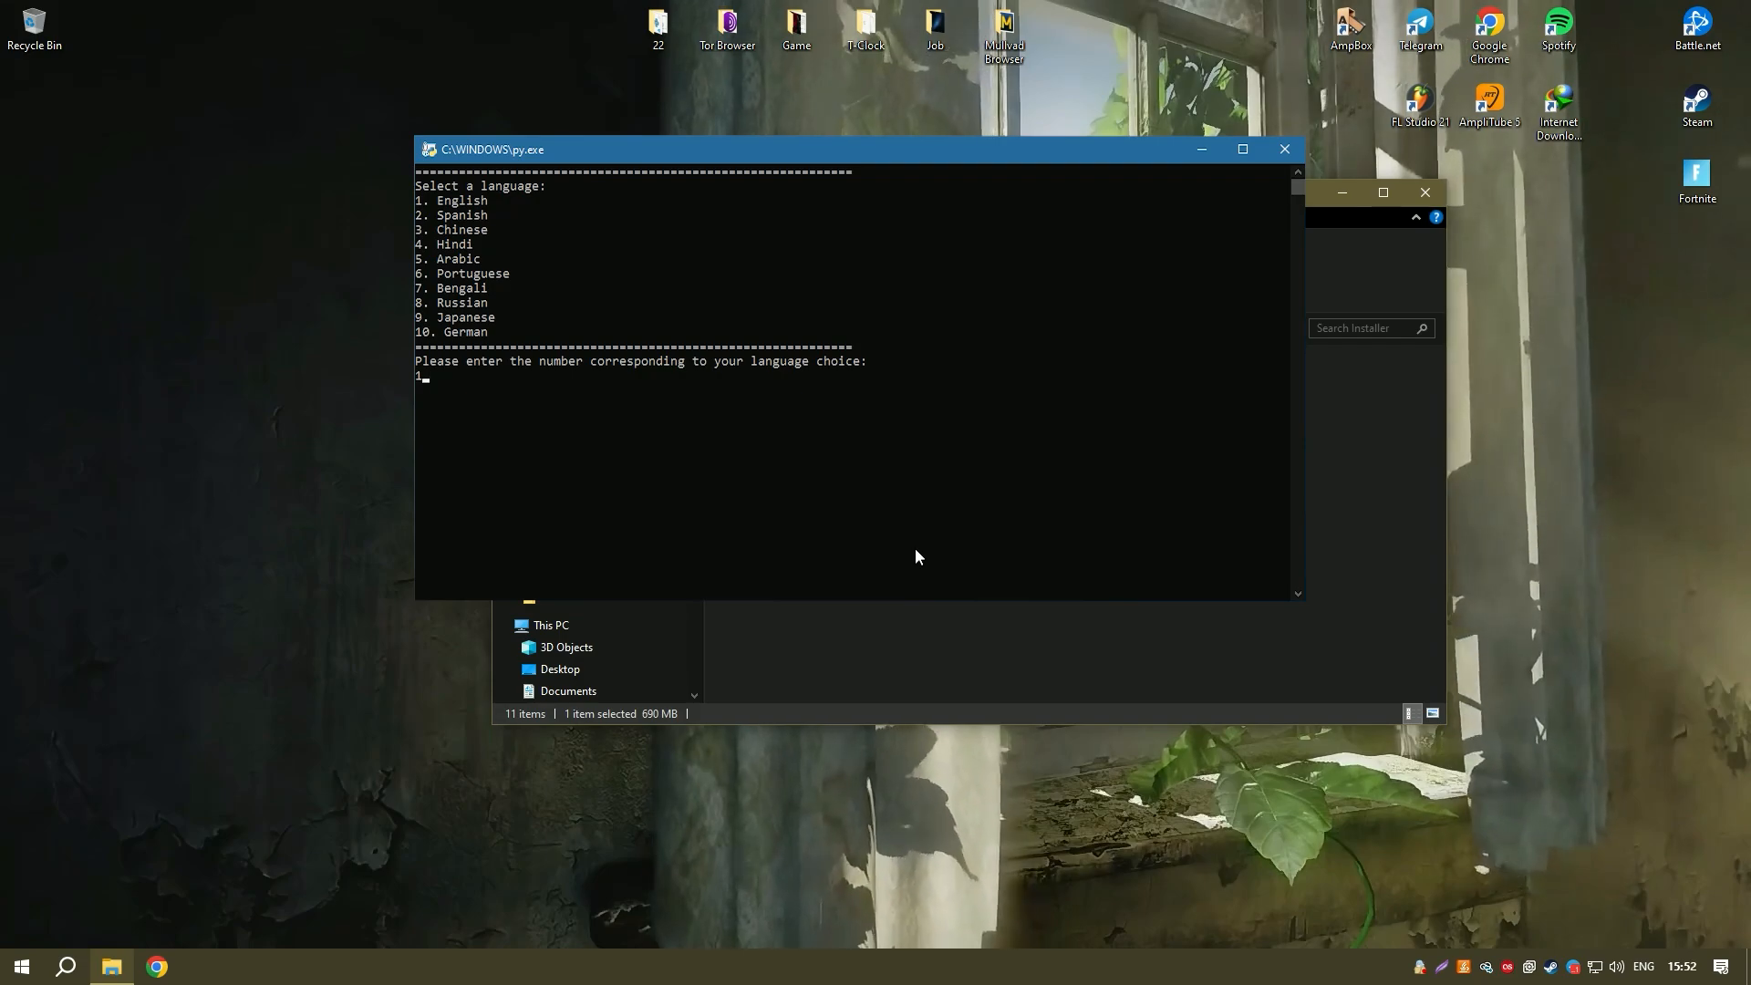